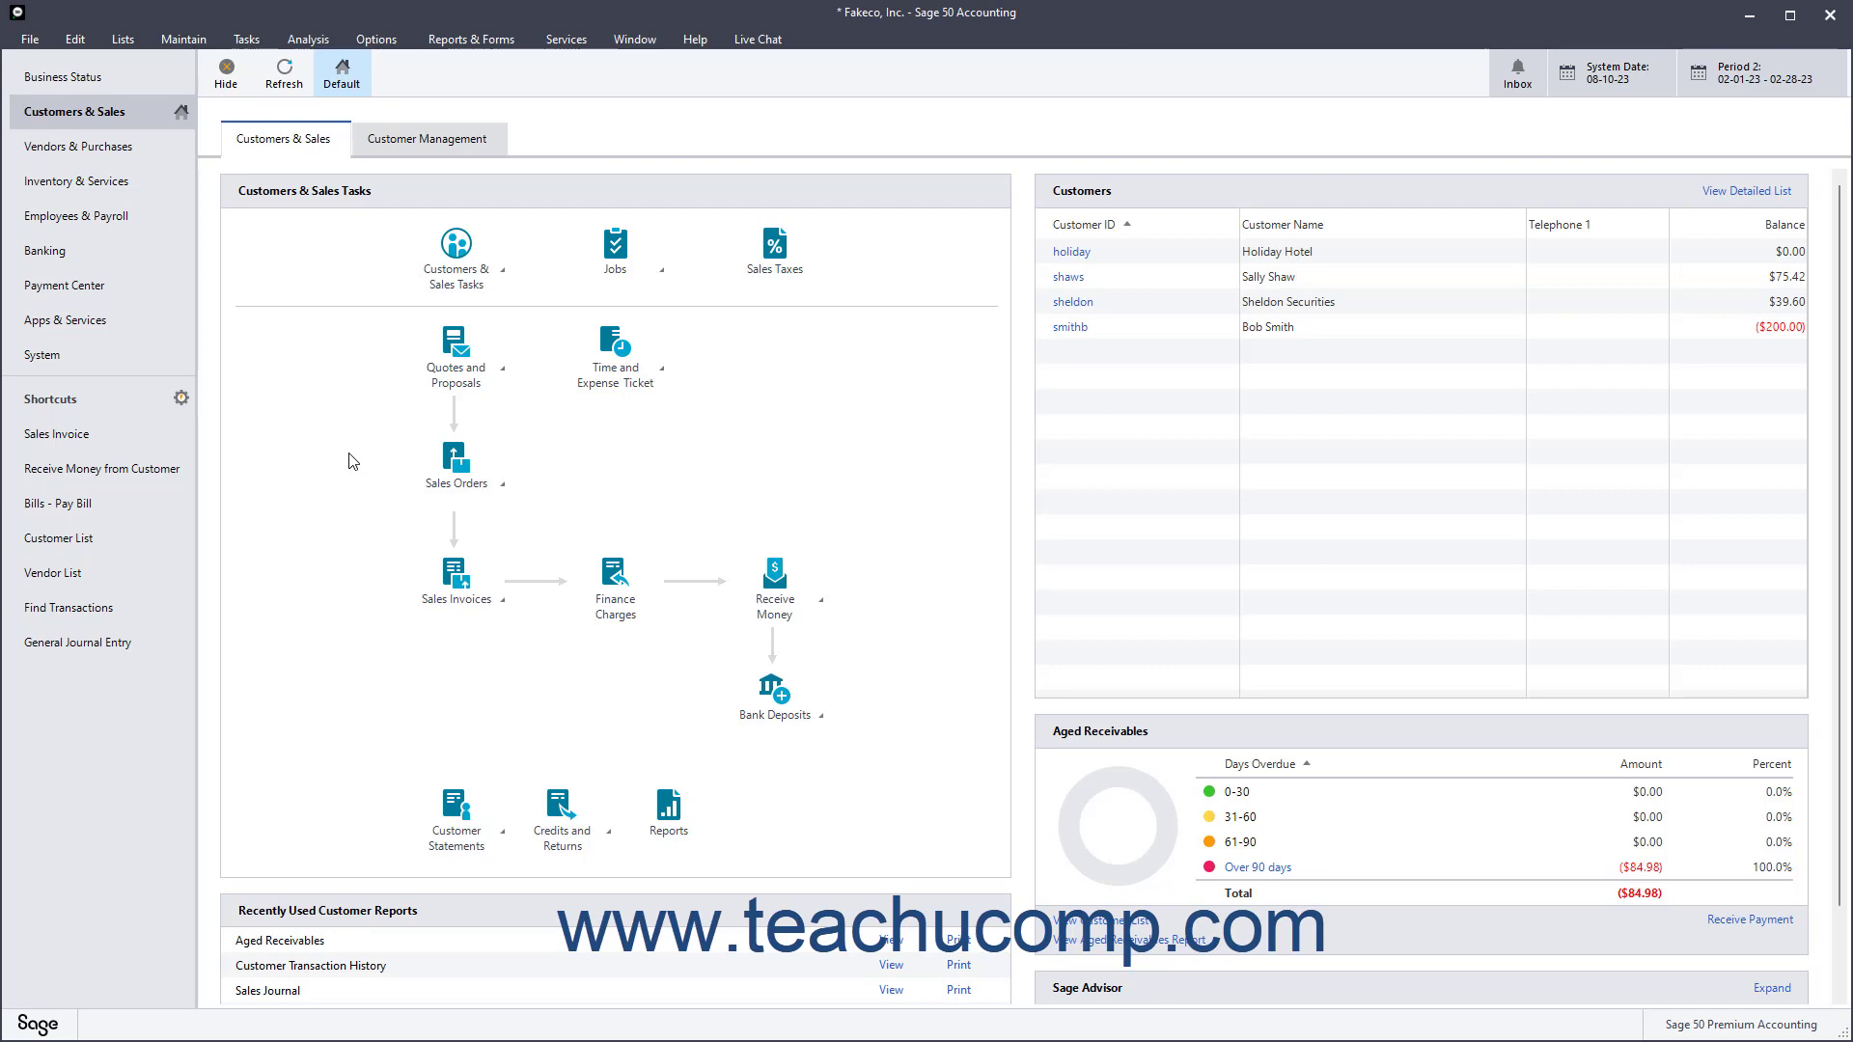
mouse_move(350, 461)
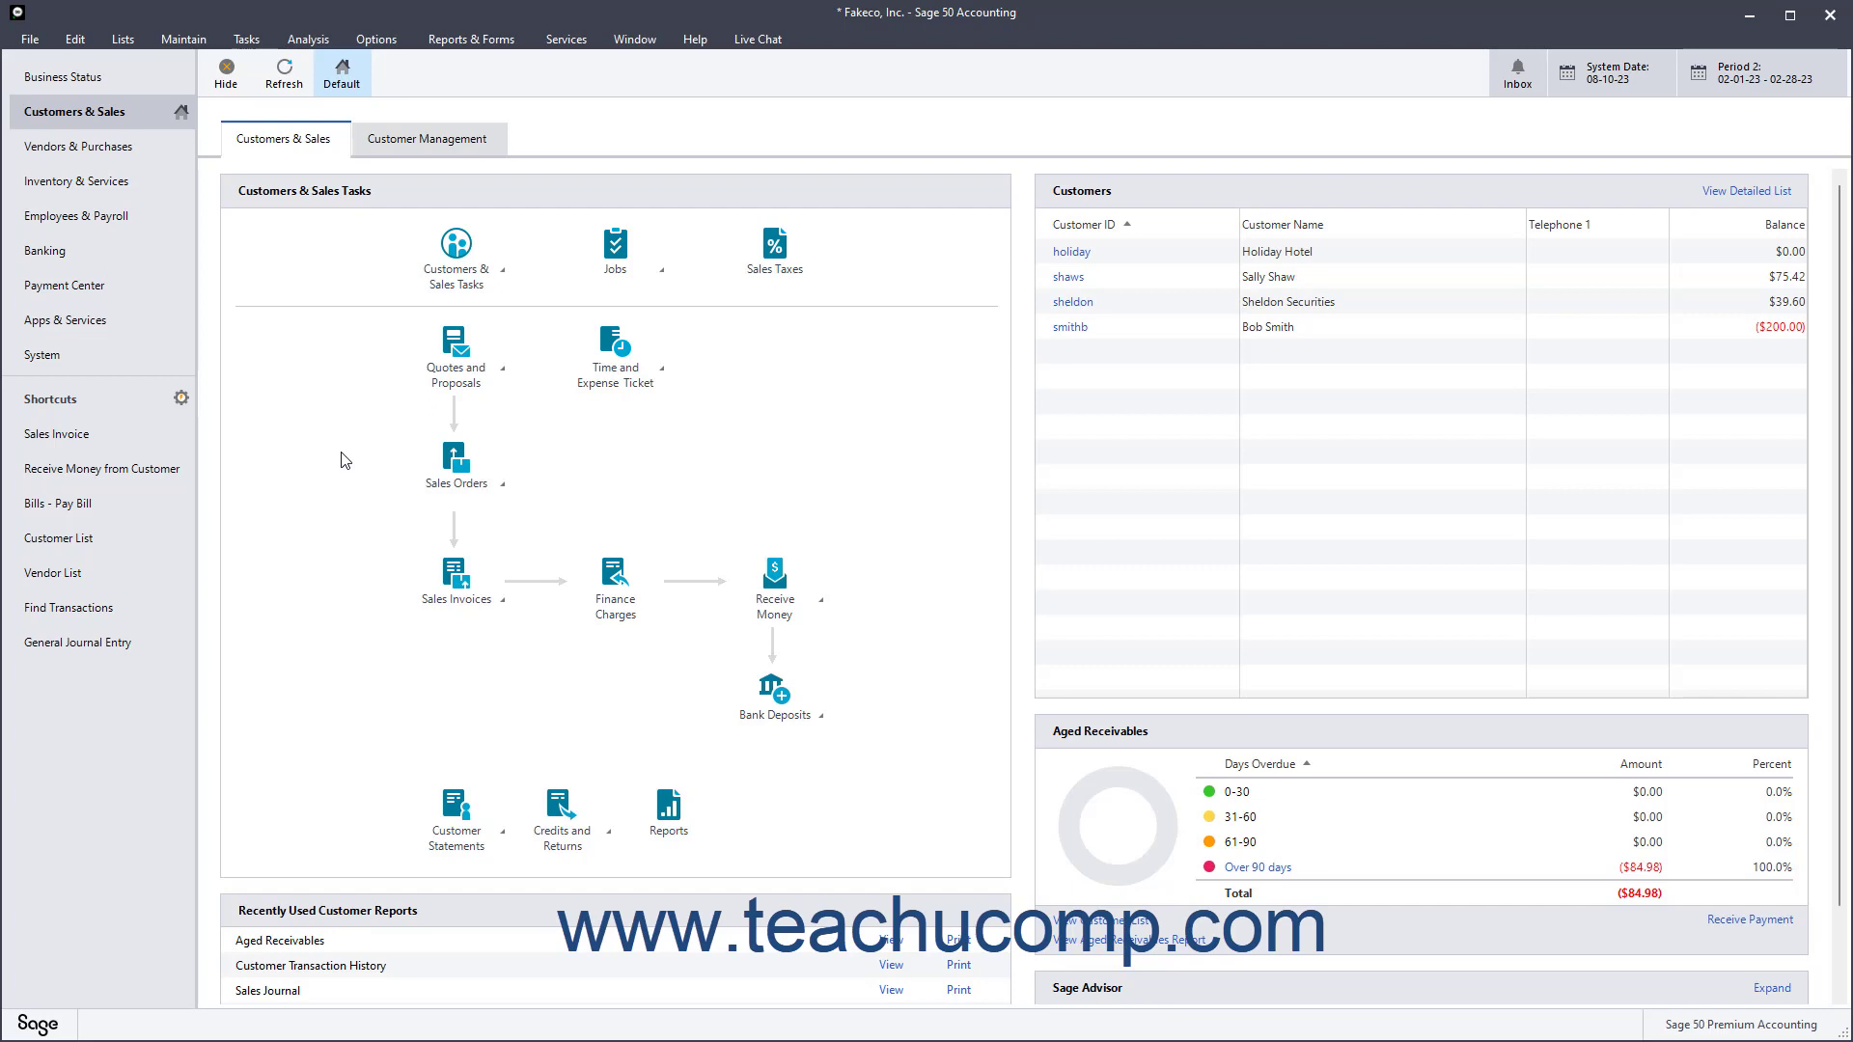
mouse_move(265, 361)
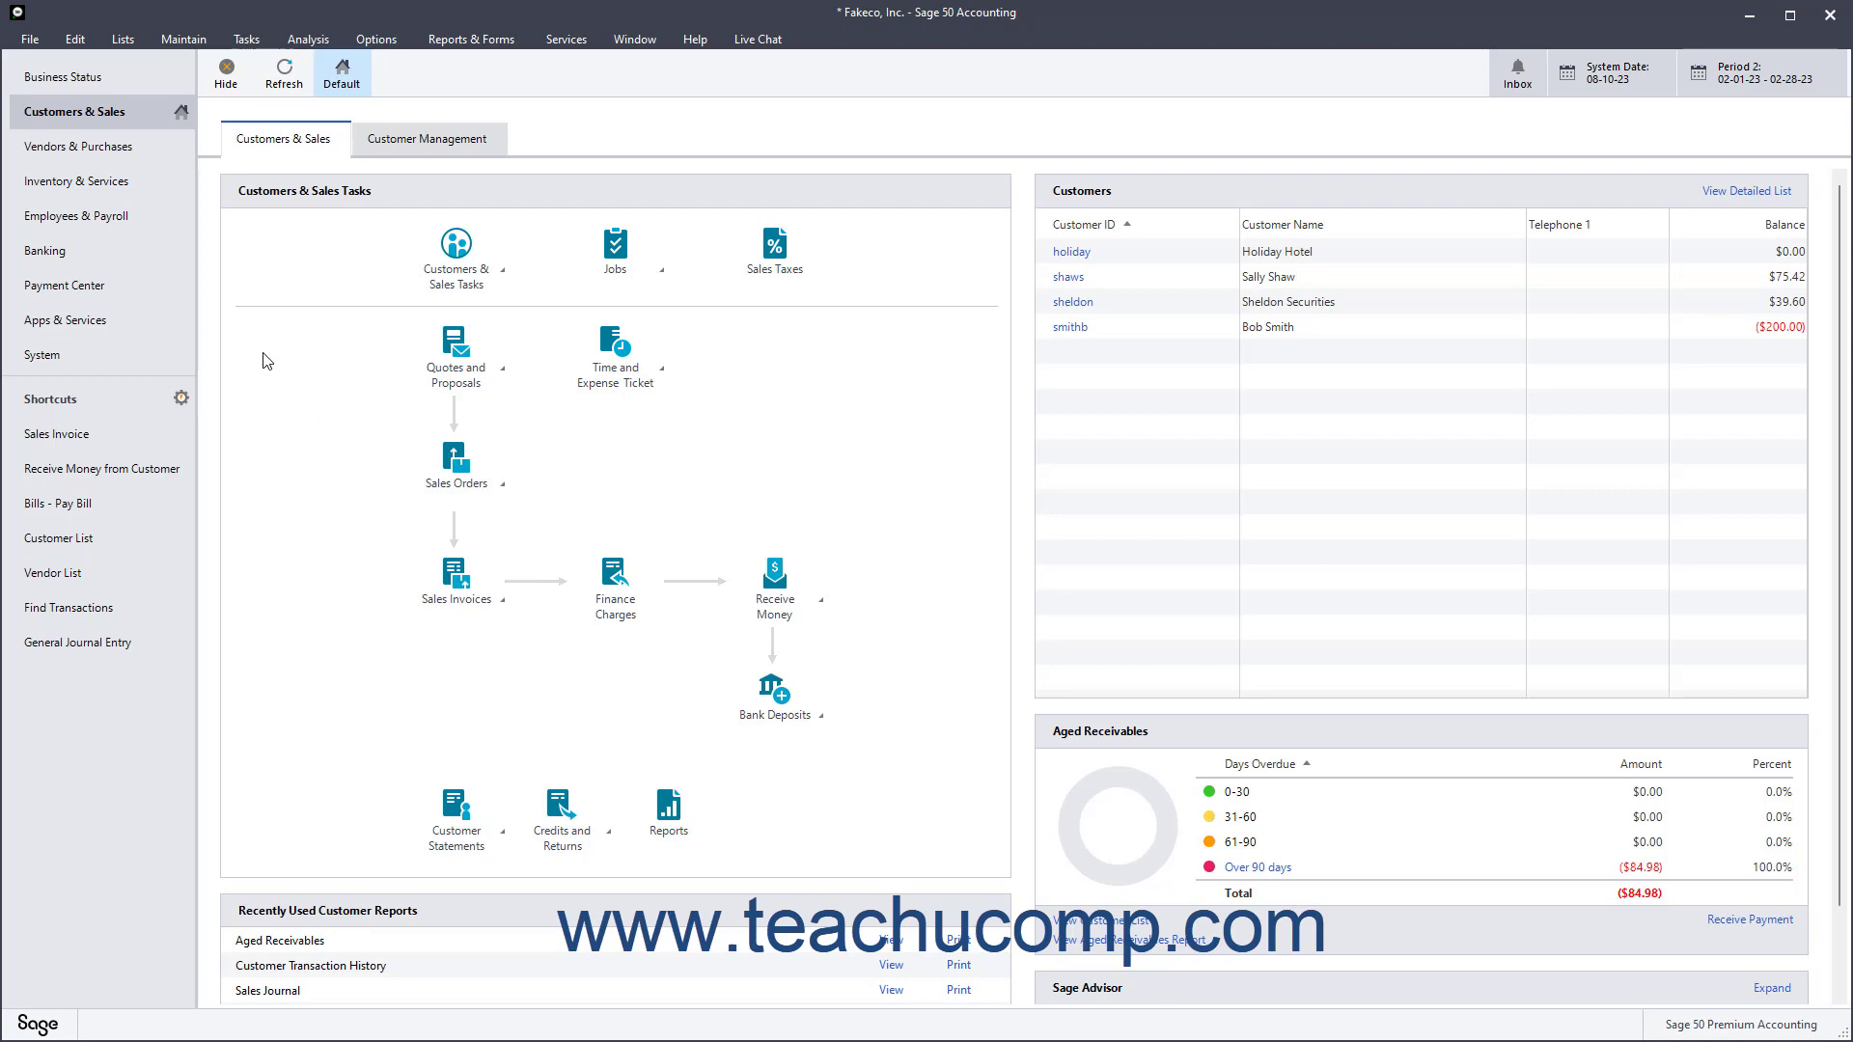
Step: Reach Cloud Backup Settings from the File menu to bring up the Automatic Cloud Backup window
click(29, 38)
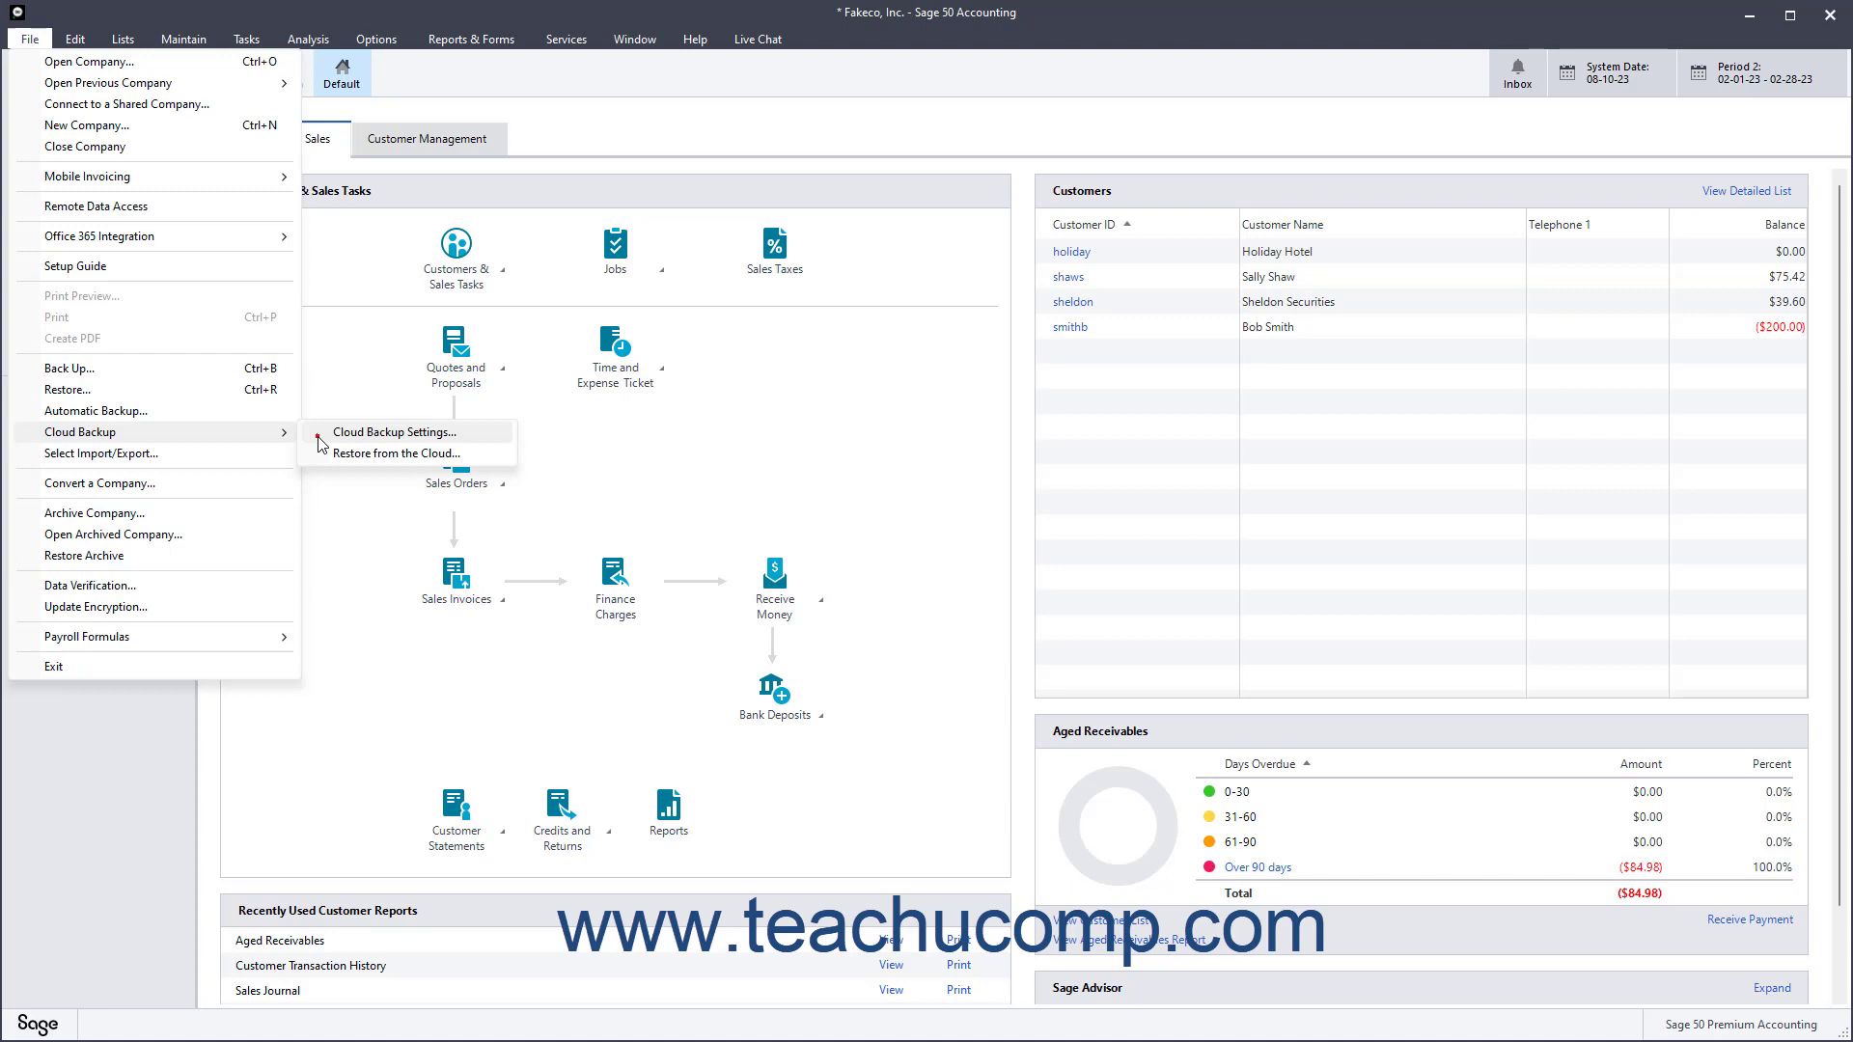
click(394, 430)
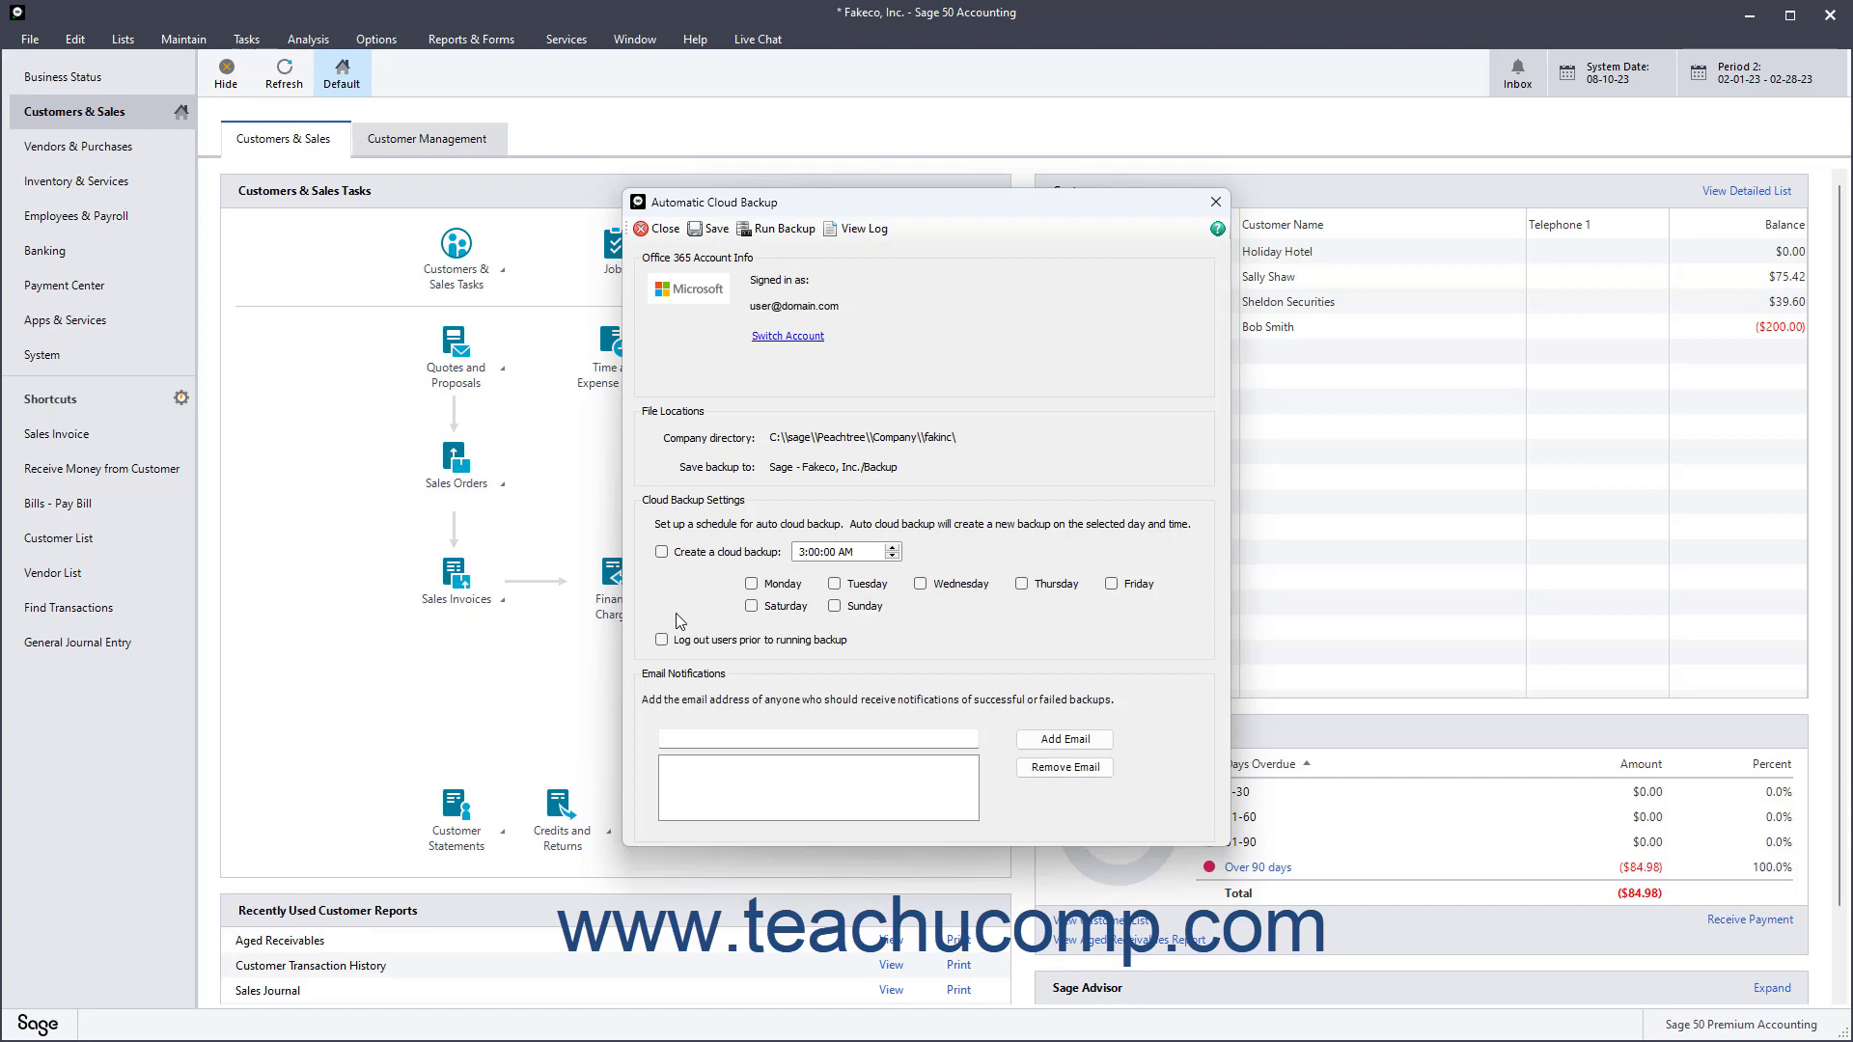
mouse_move(700, 343)
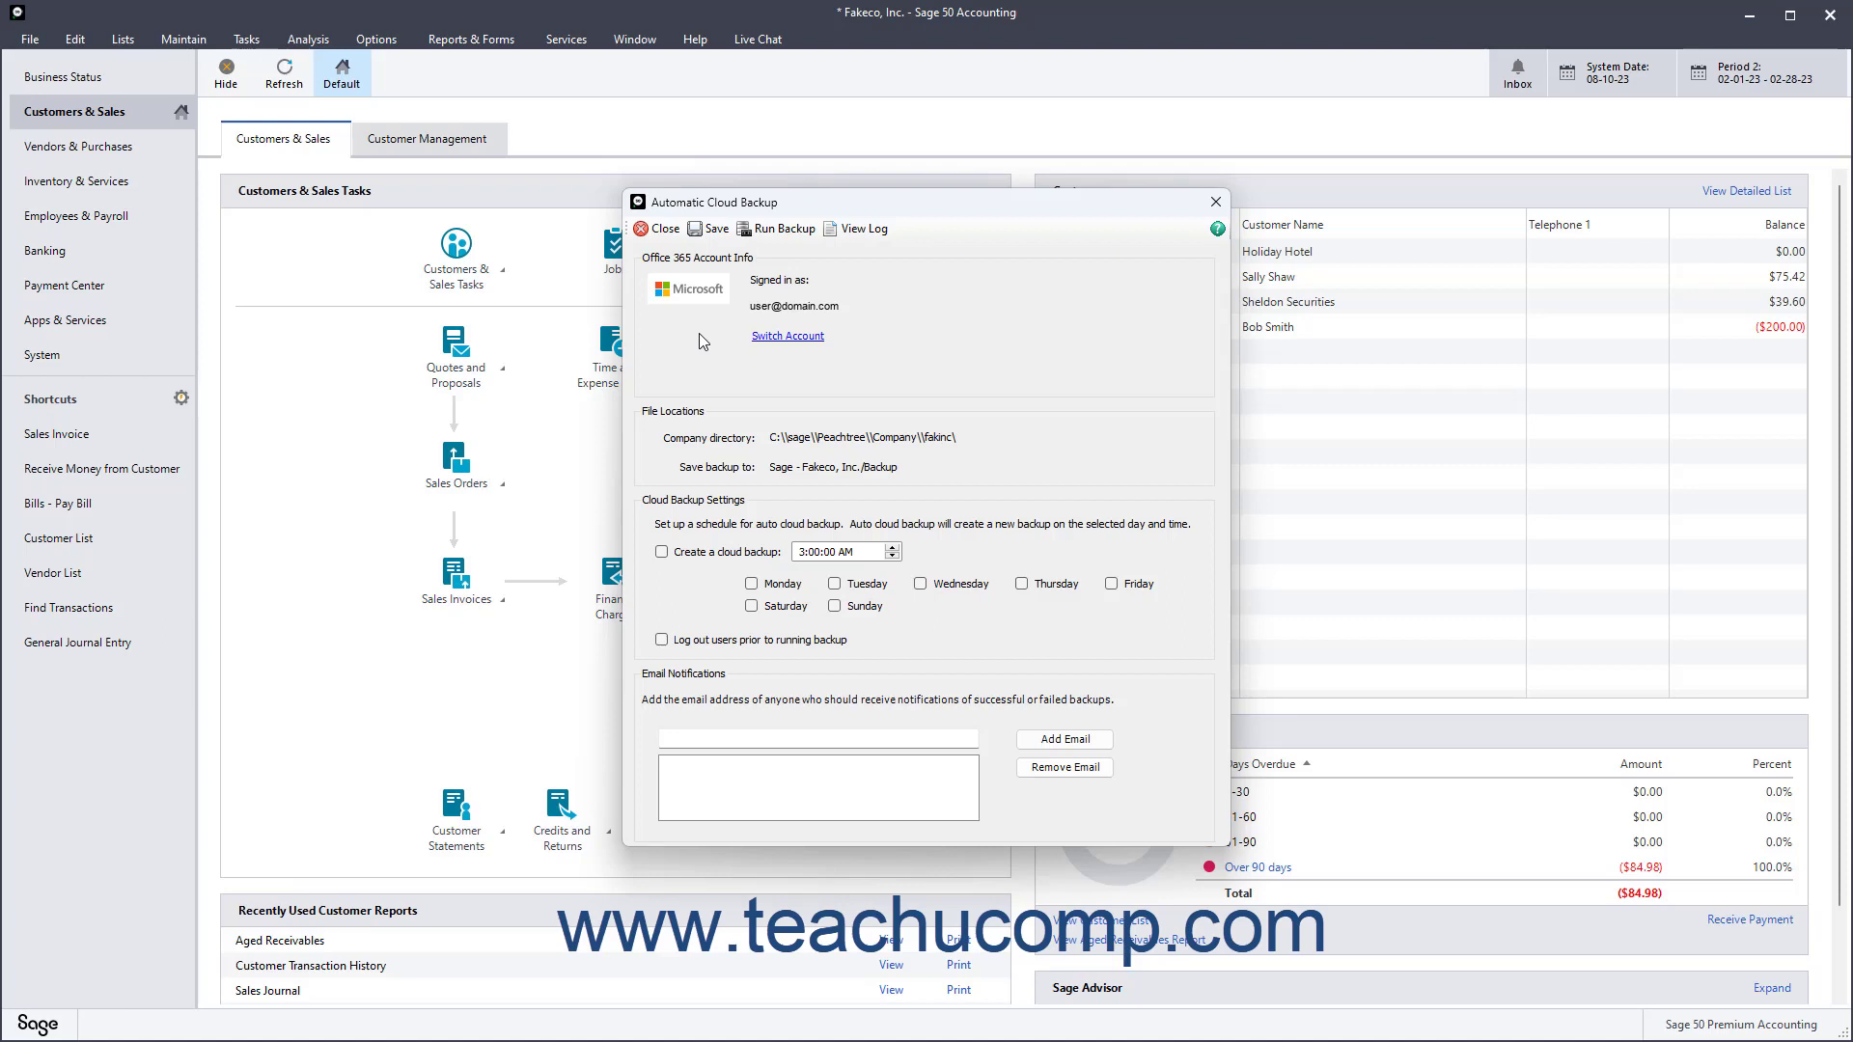
mouse_move(722, 442)
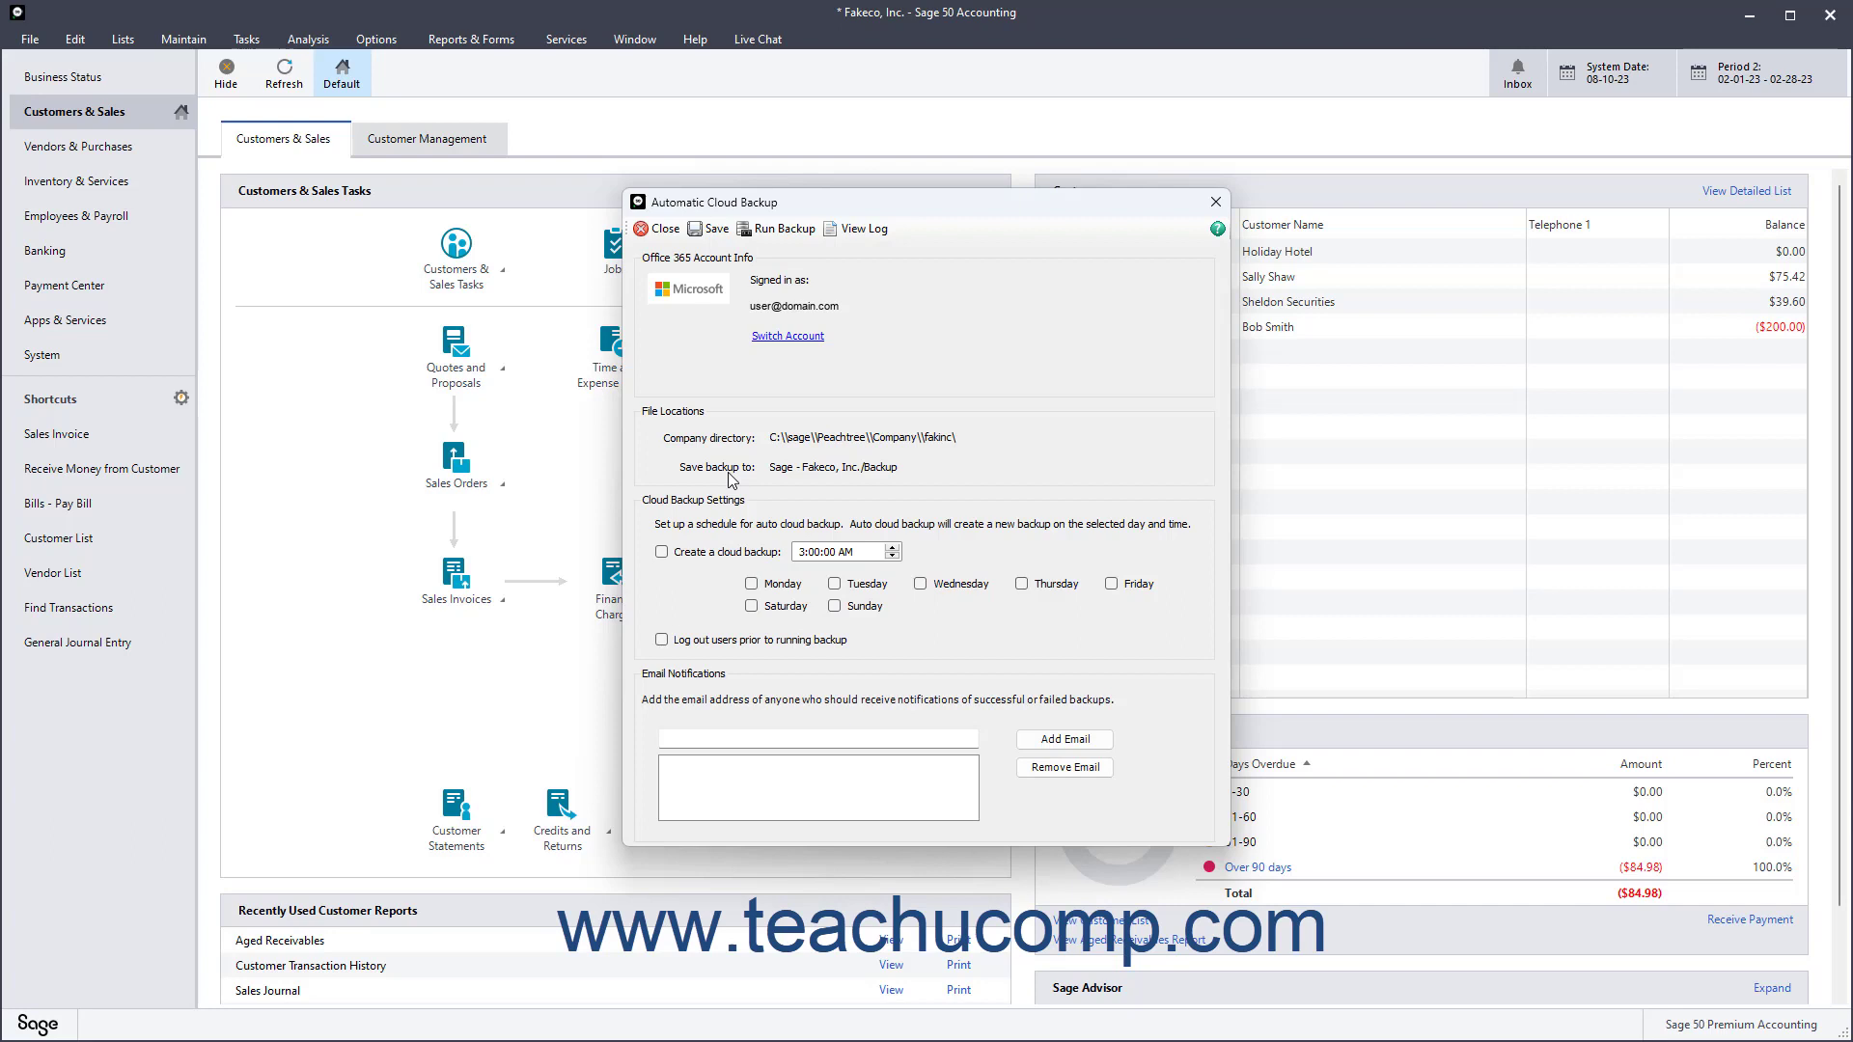
mouse_move(737, 514)
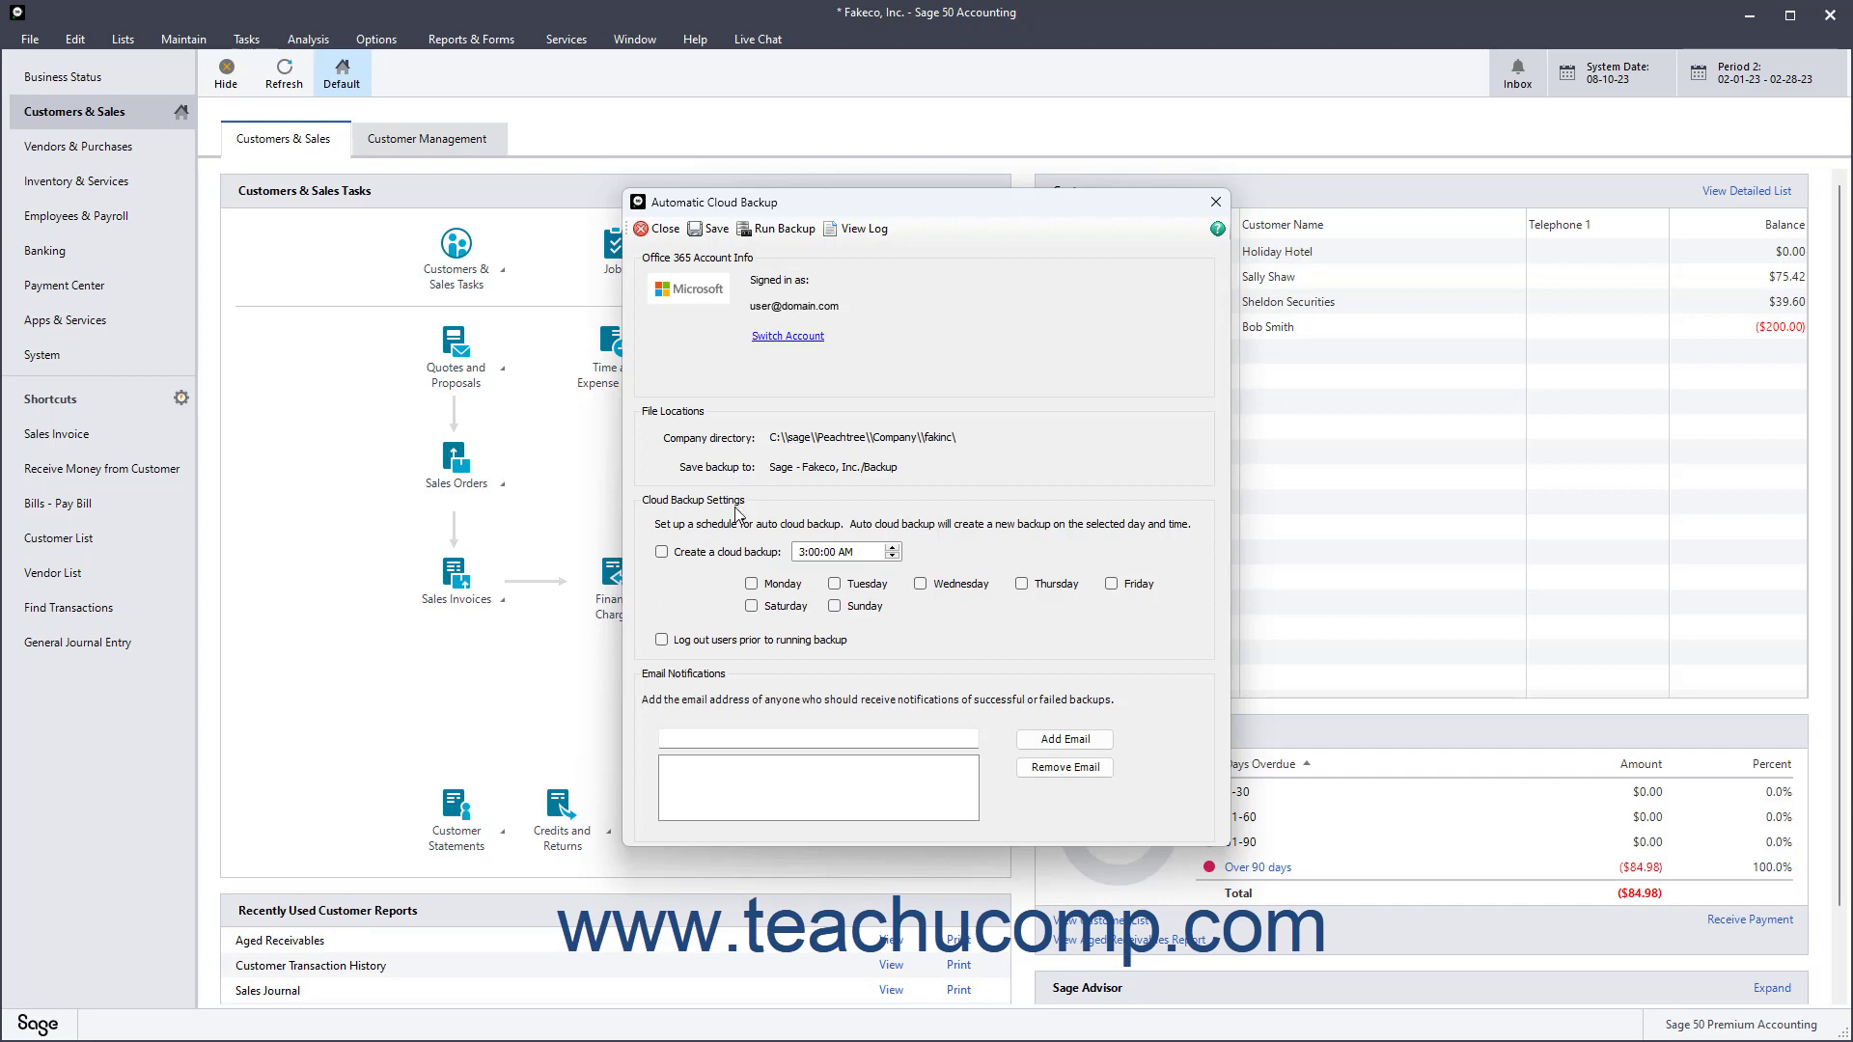
mouse_move(658, 577)
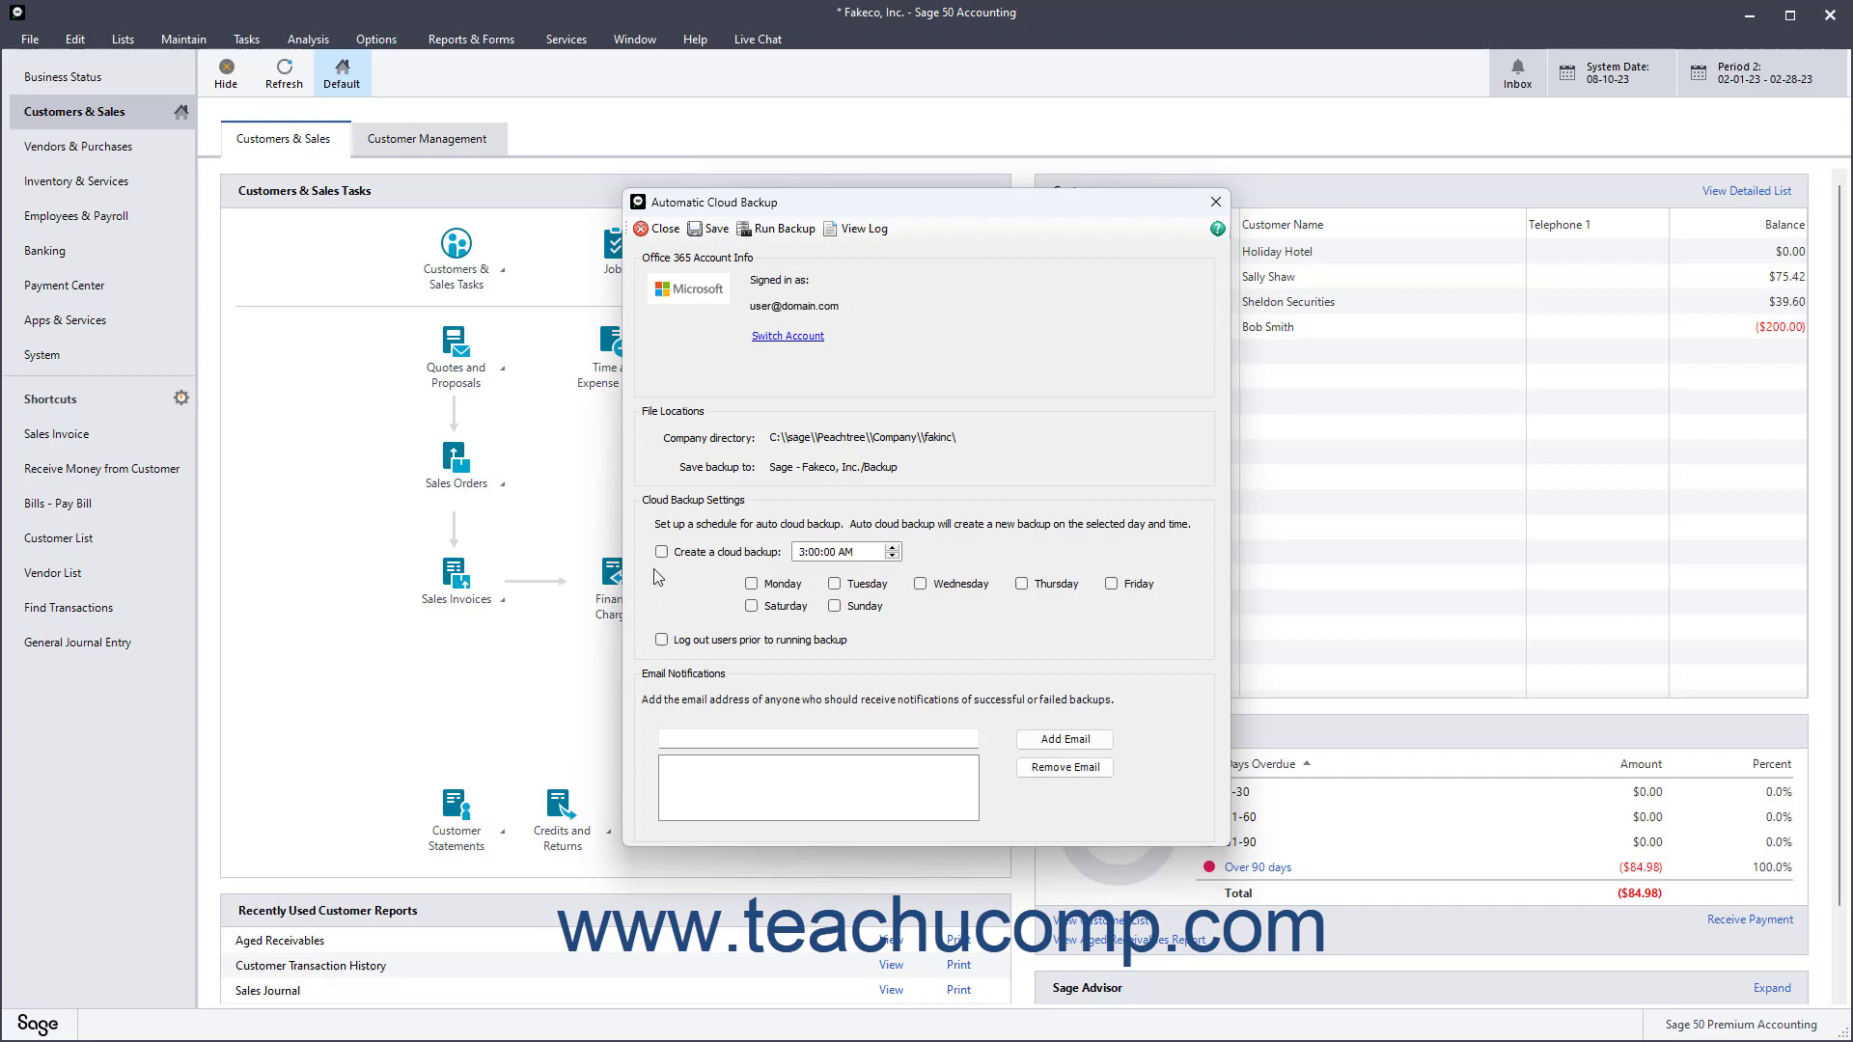
Step: Enable a cloud backup on Sunday at 3:00 AM with users logged out beforehand, then focus the notification email field
click(662, 552)
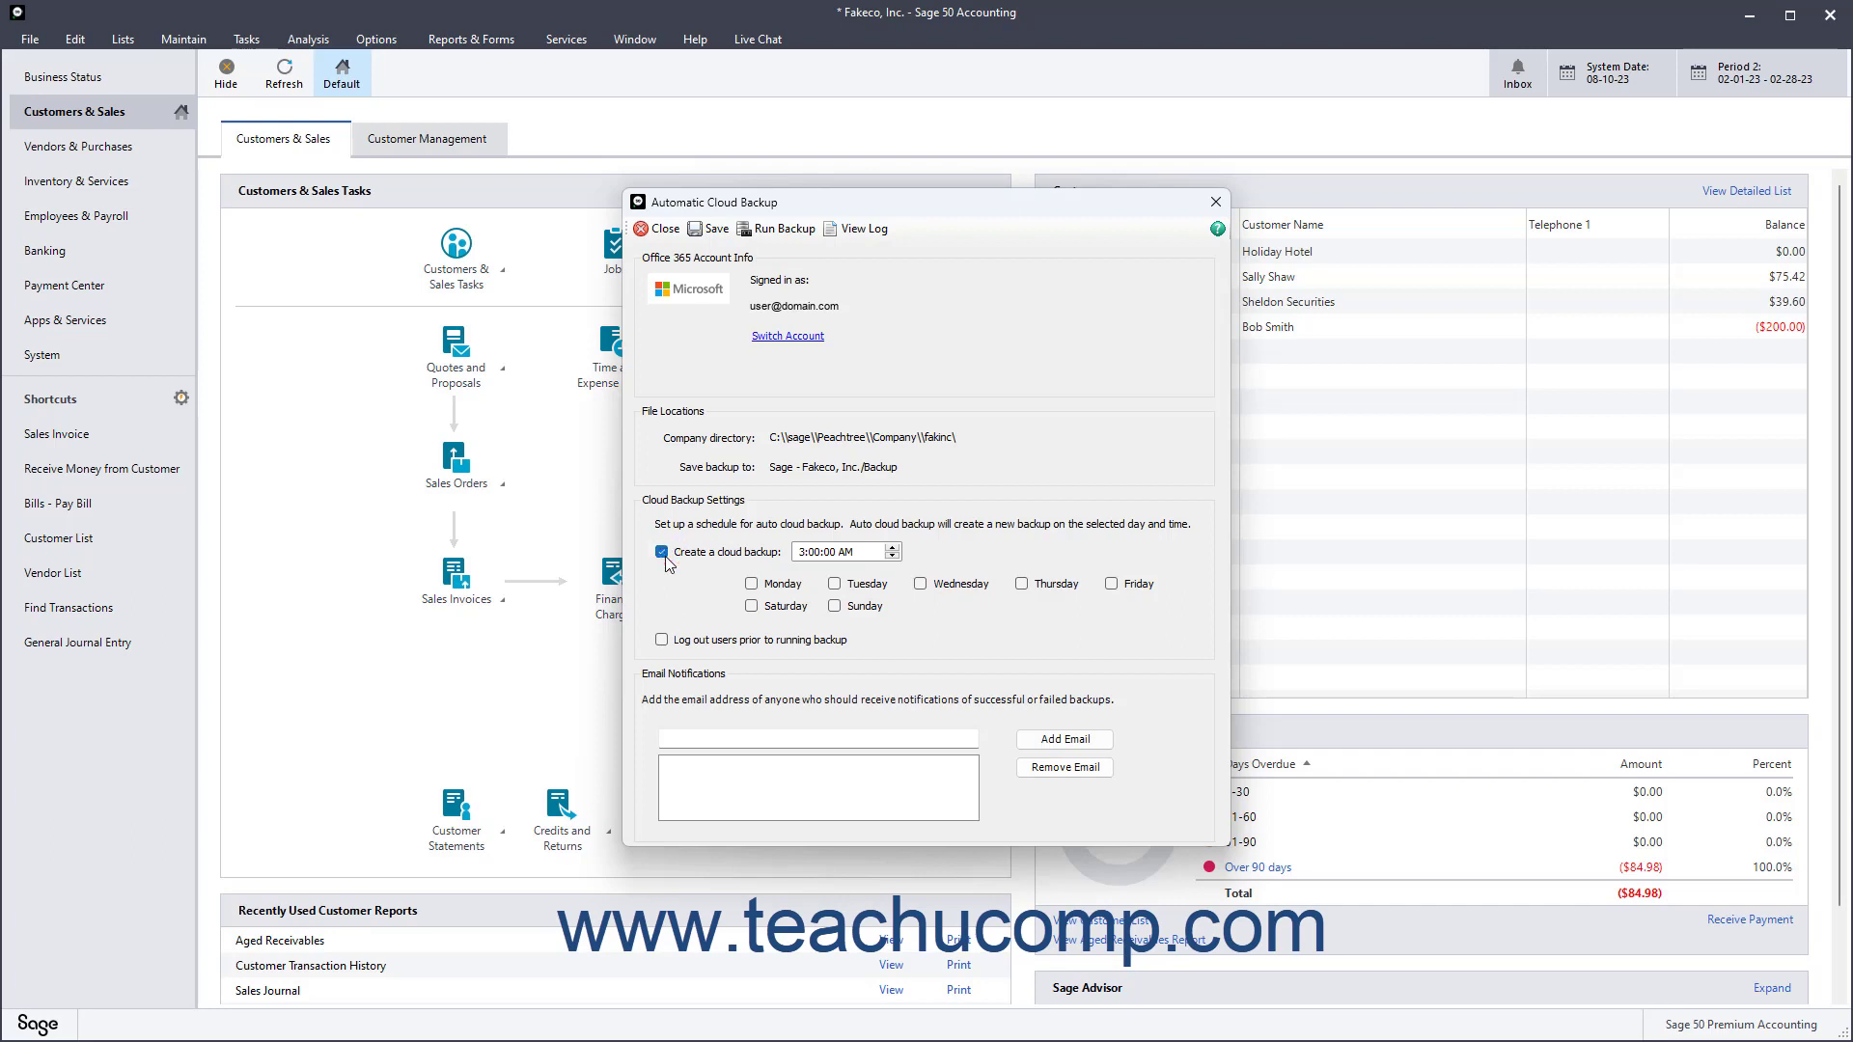
mouse_move(708, 566)
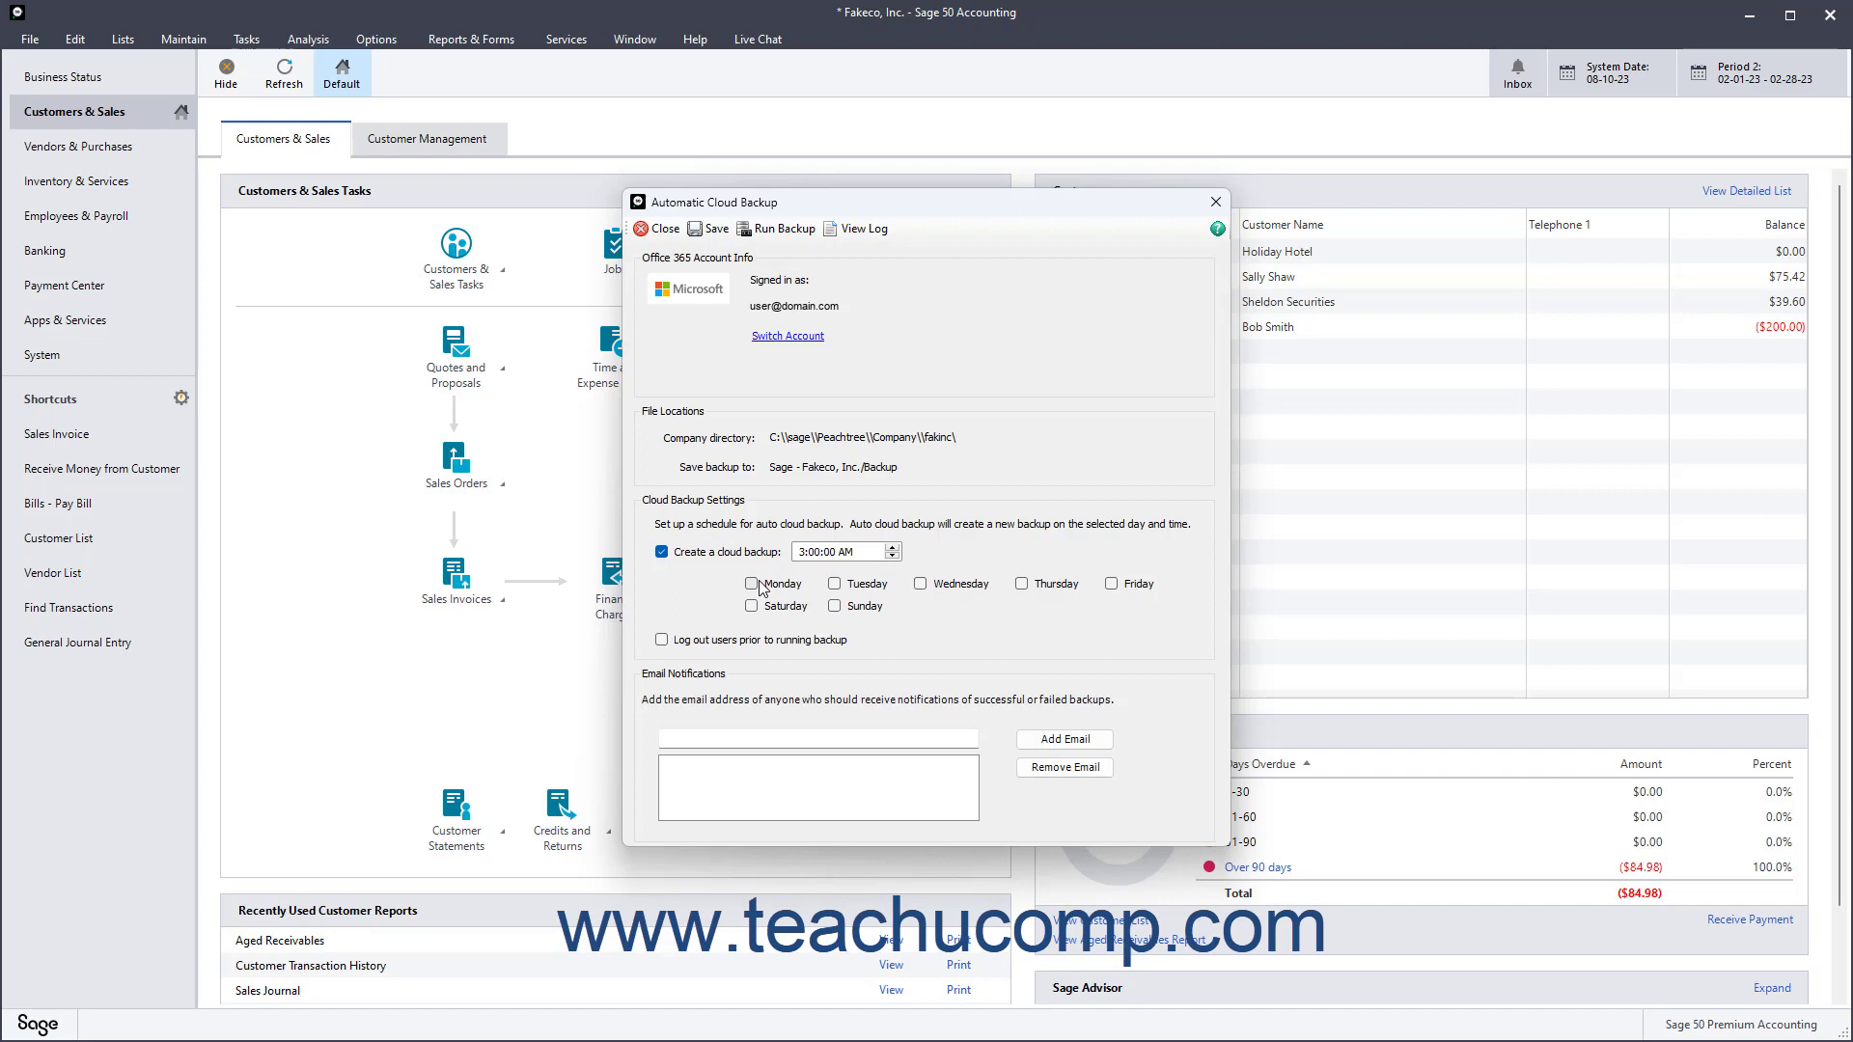
click(834, 604)
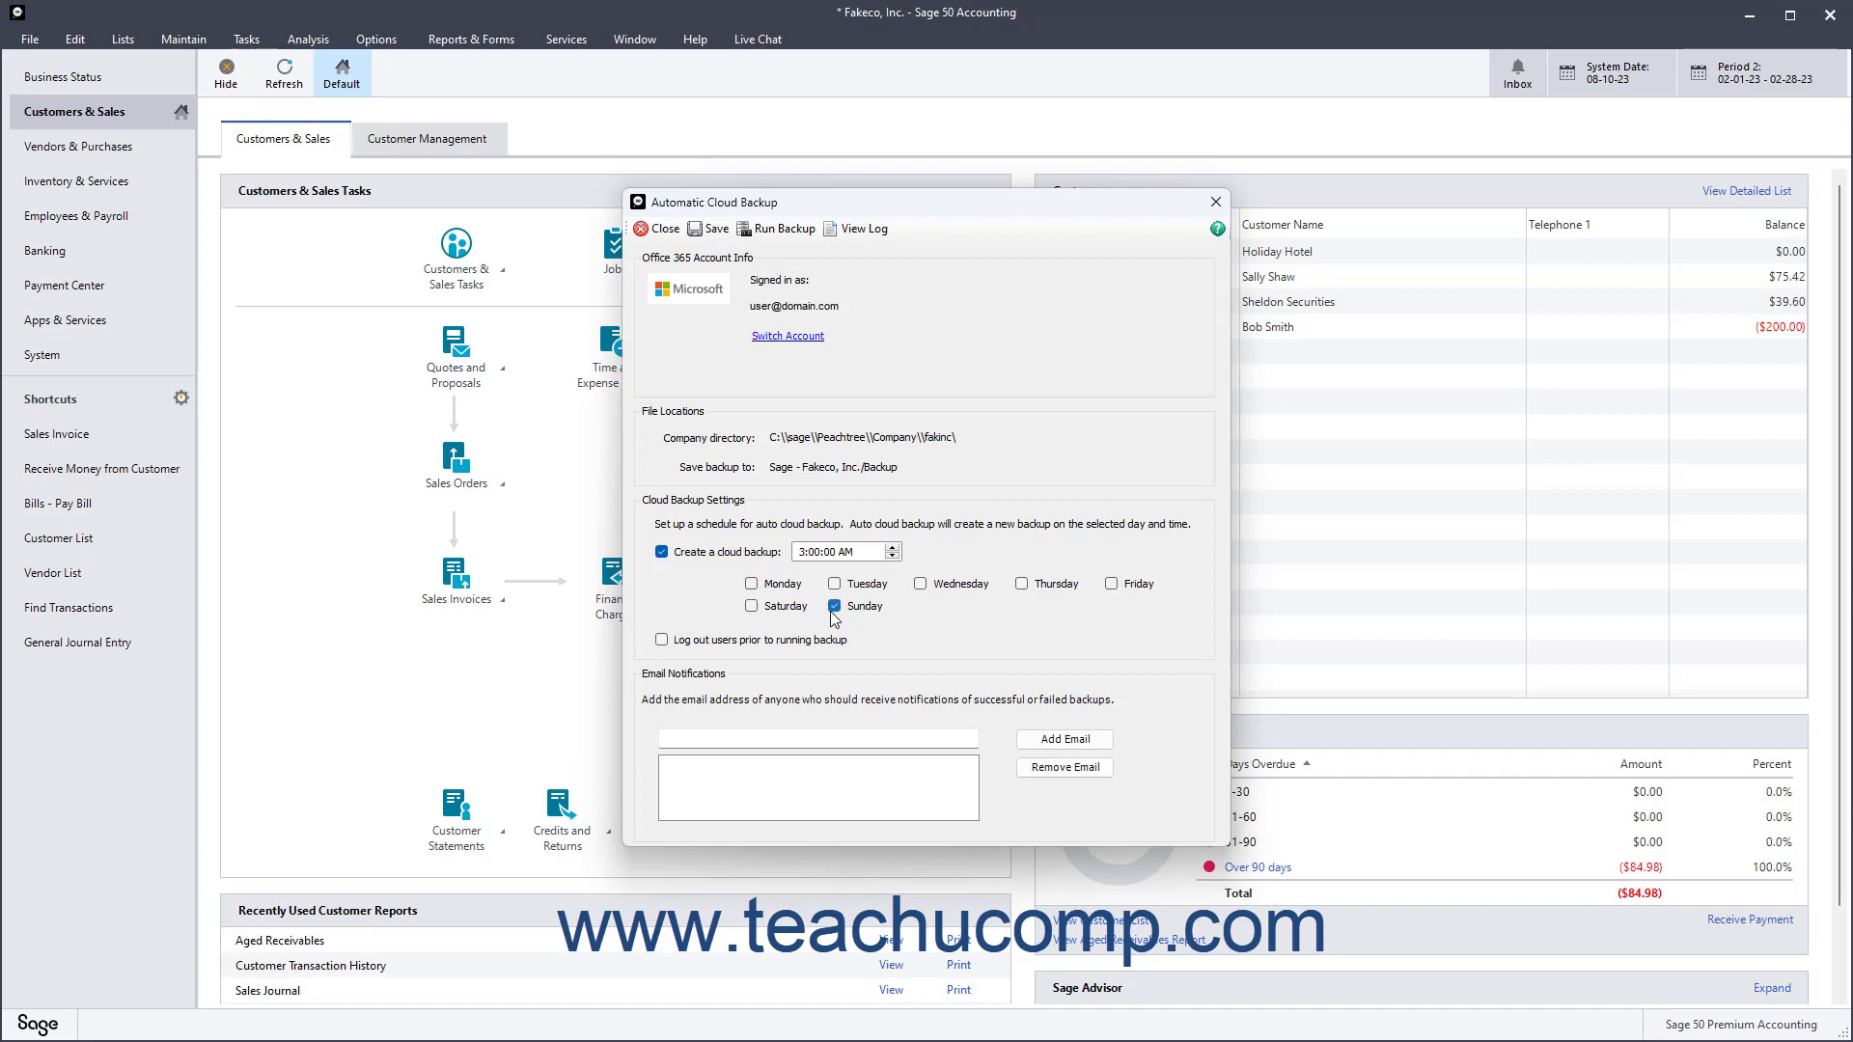
mouse_move(832, 618)
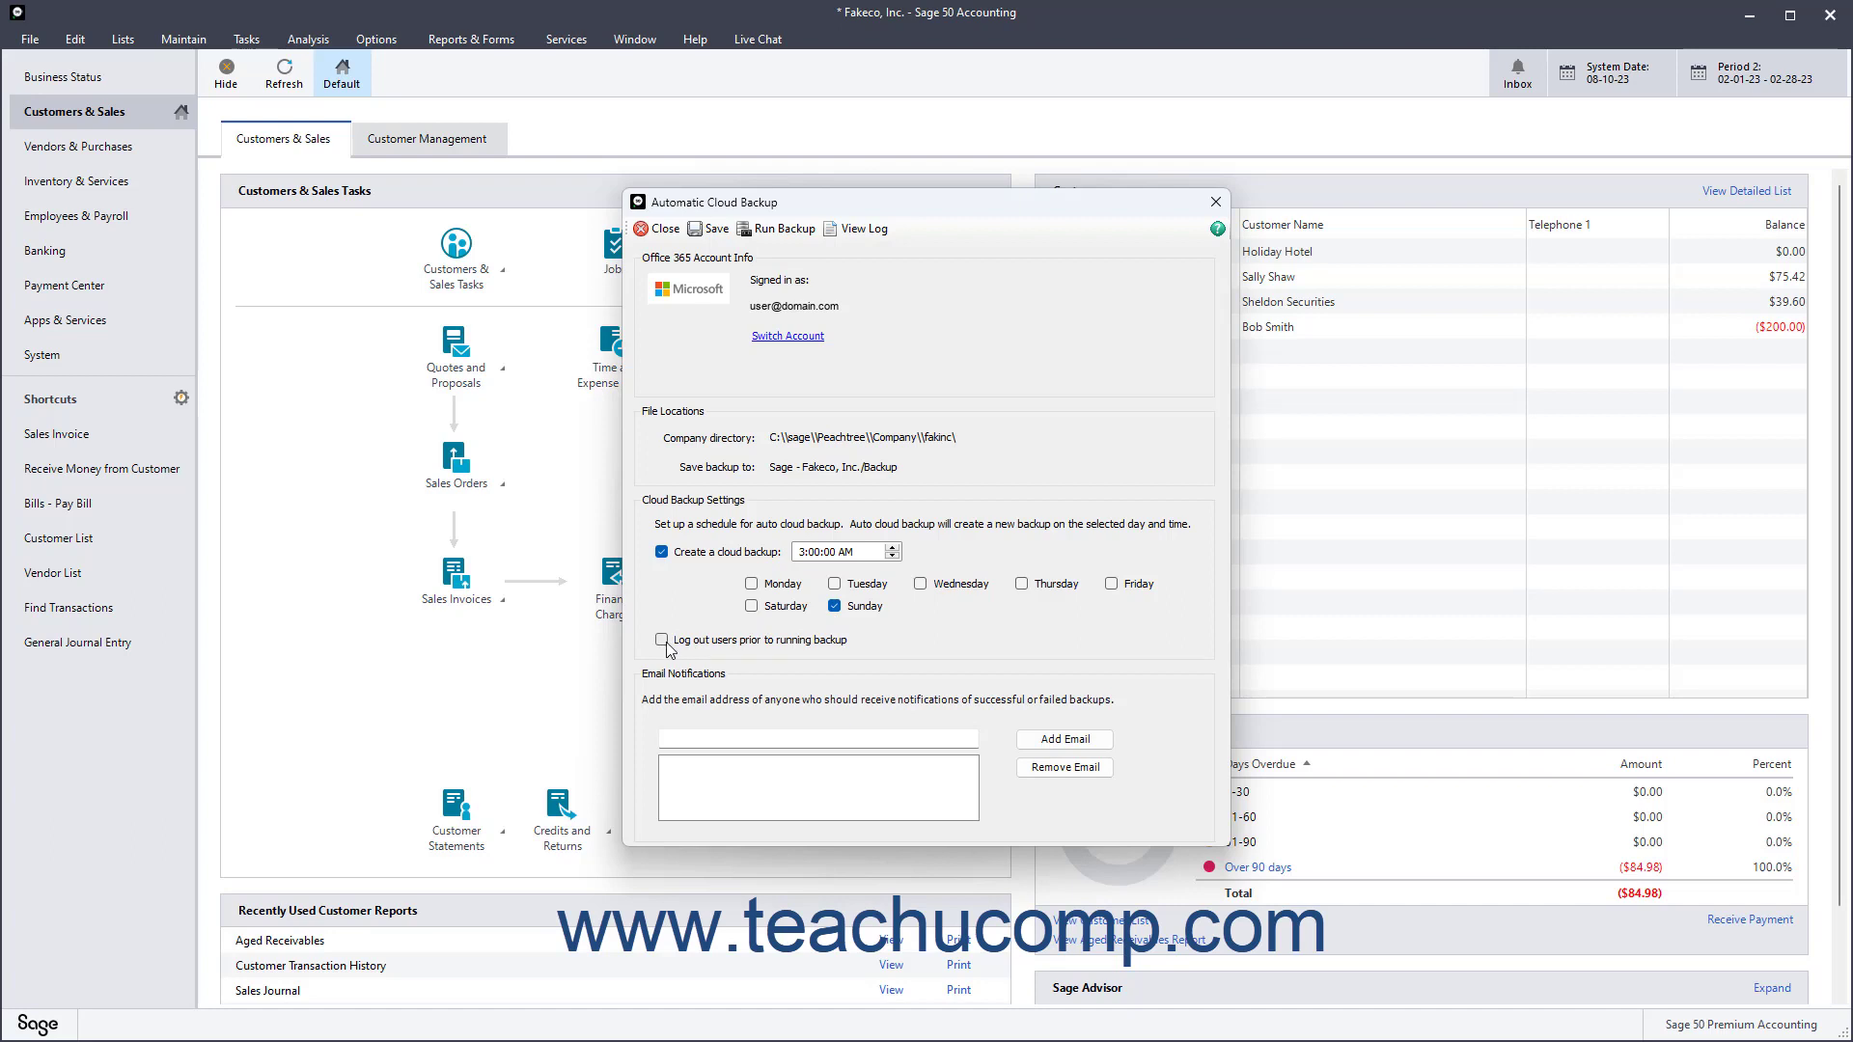
click(662, 638)
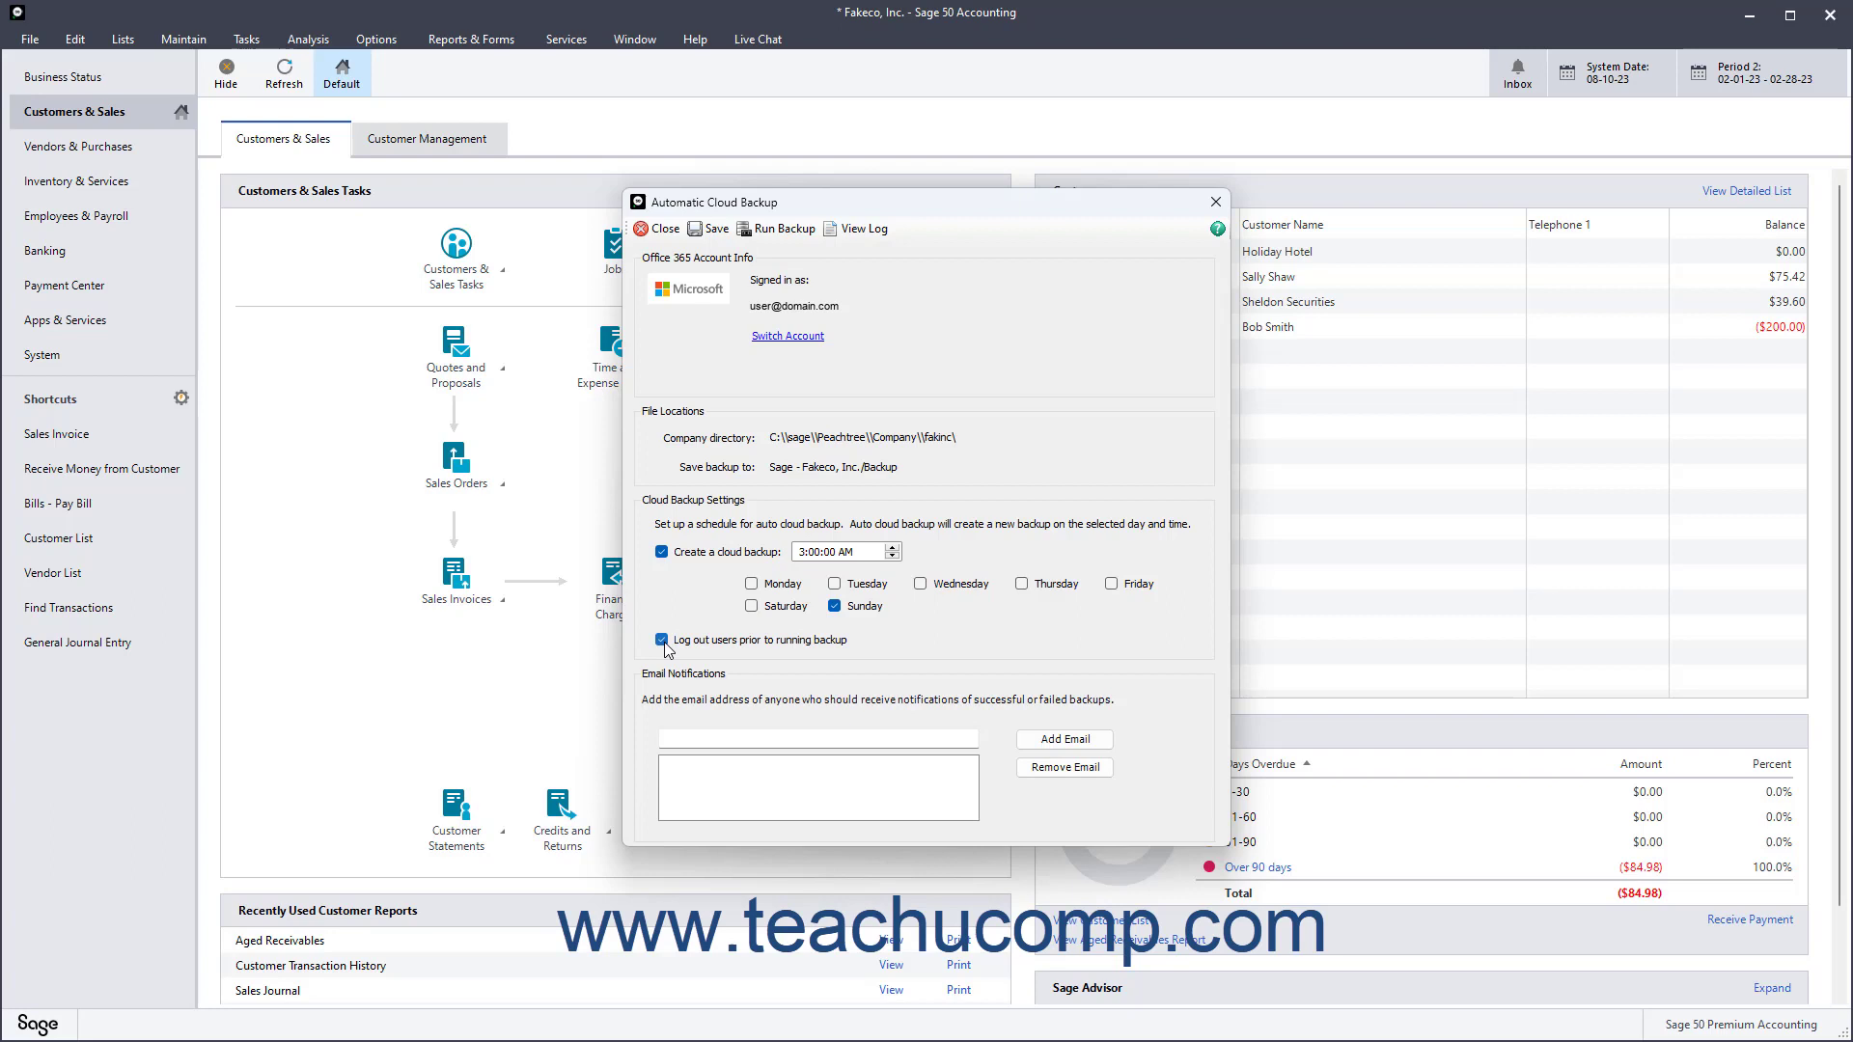
click(816, 738)
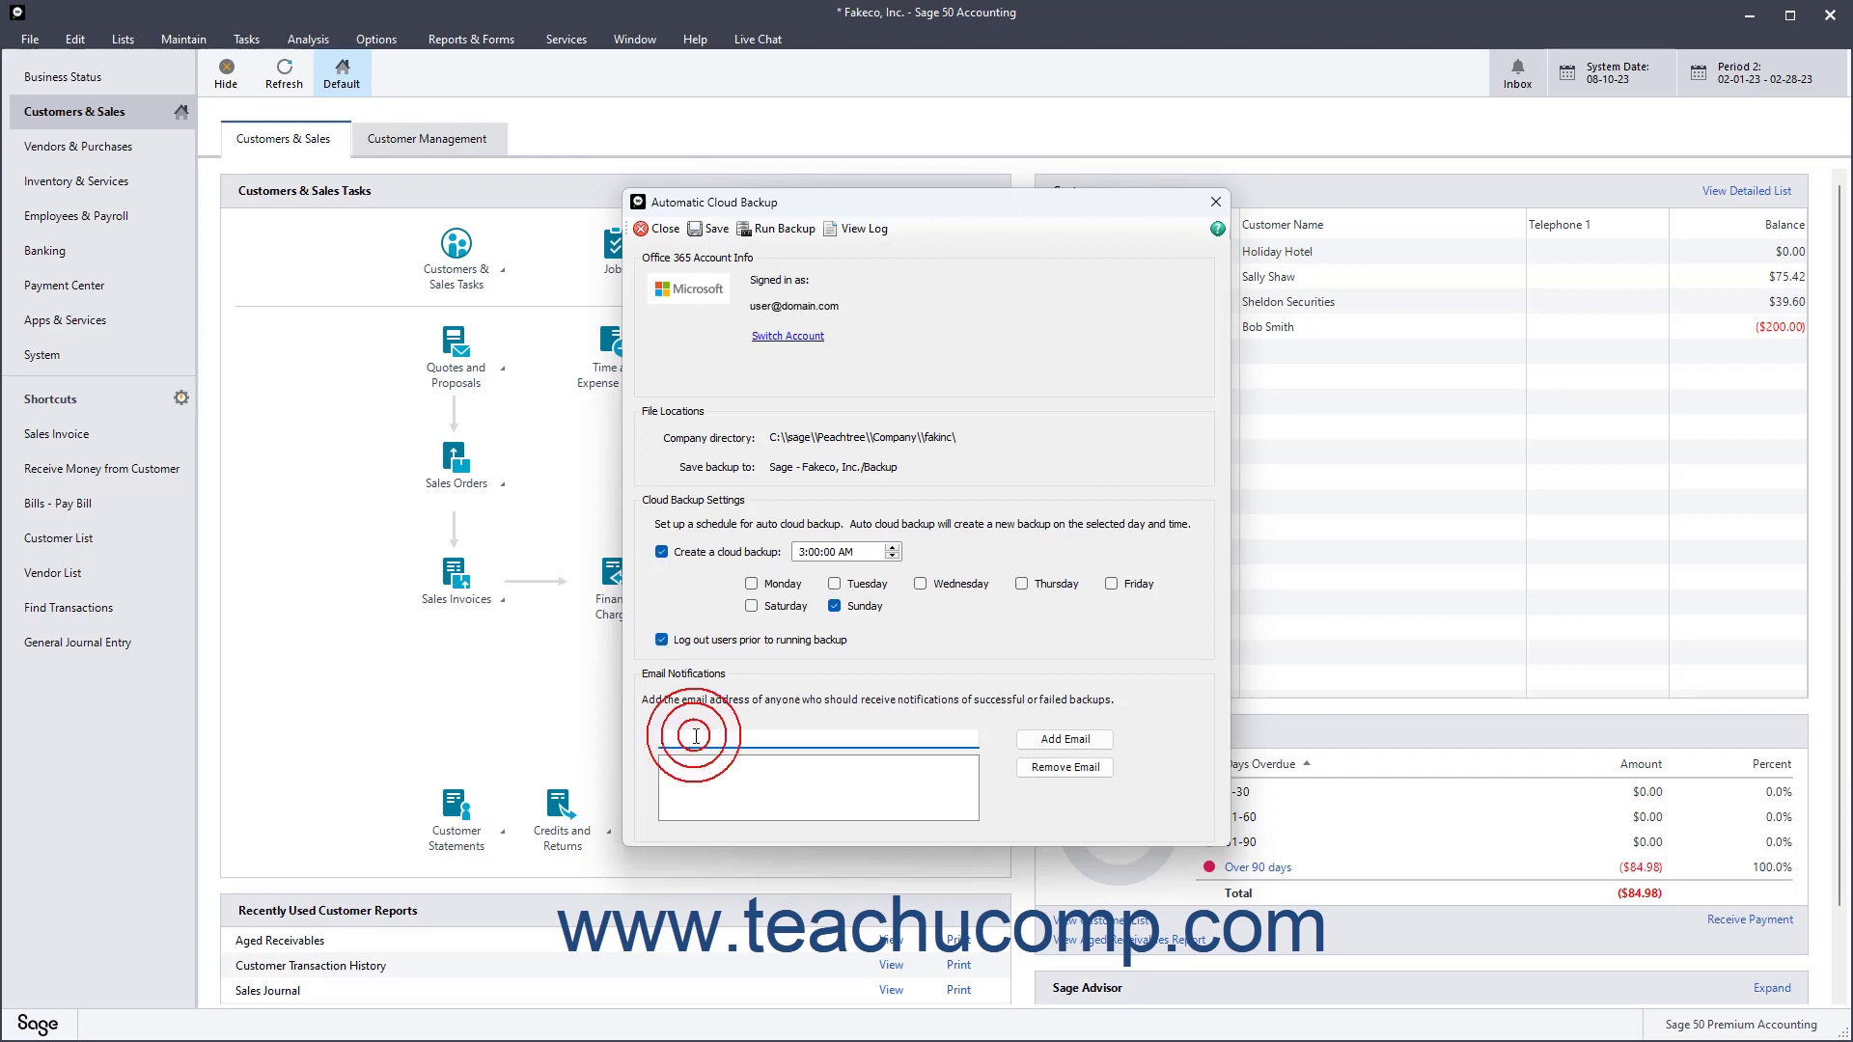
click(695, 737)
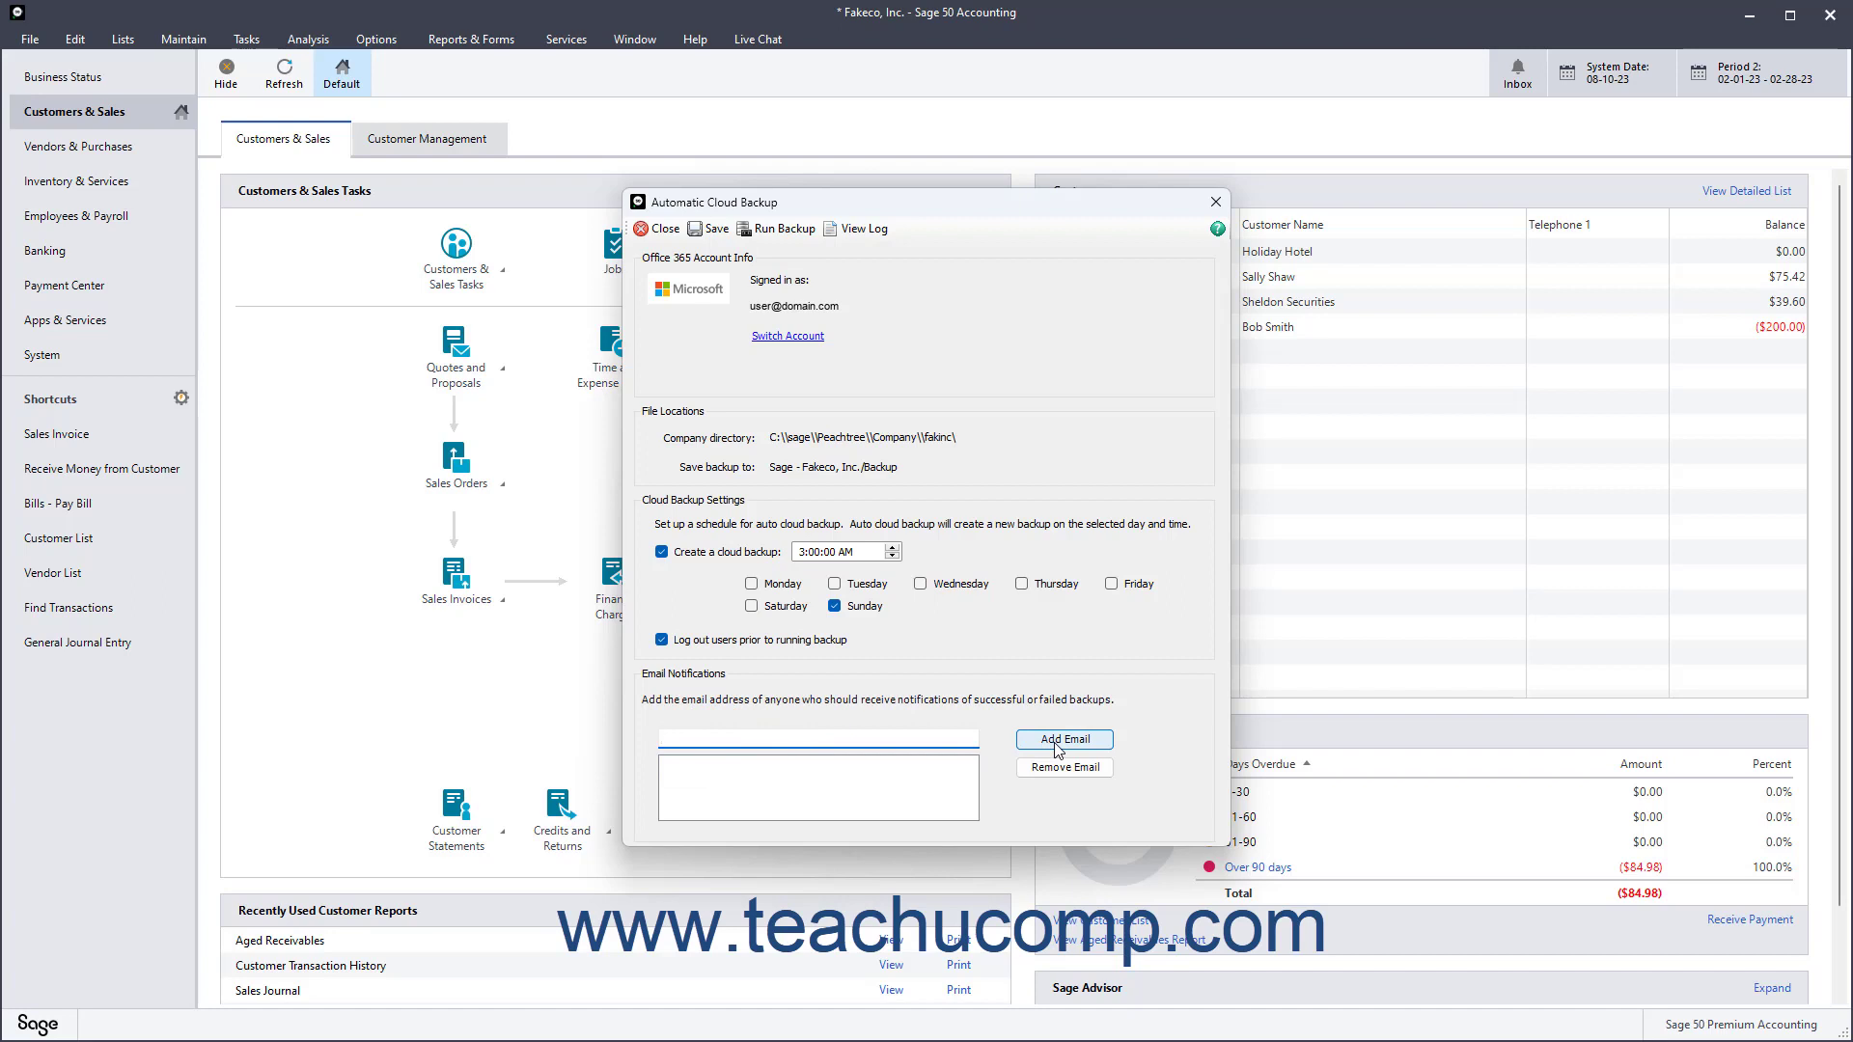
click(818, 738)
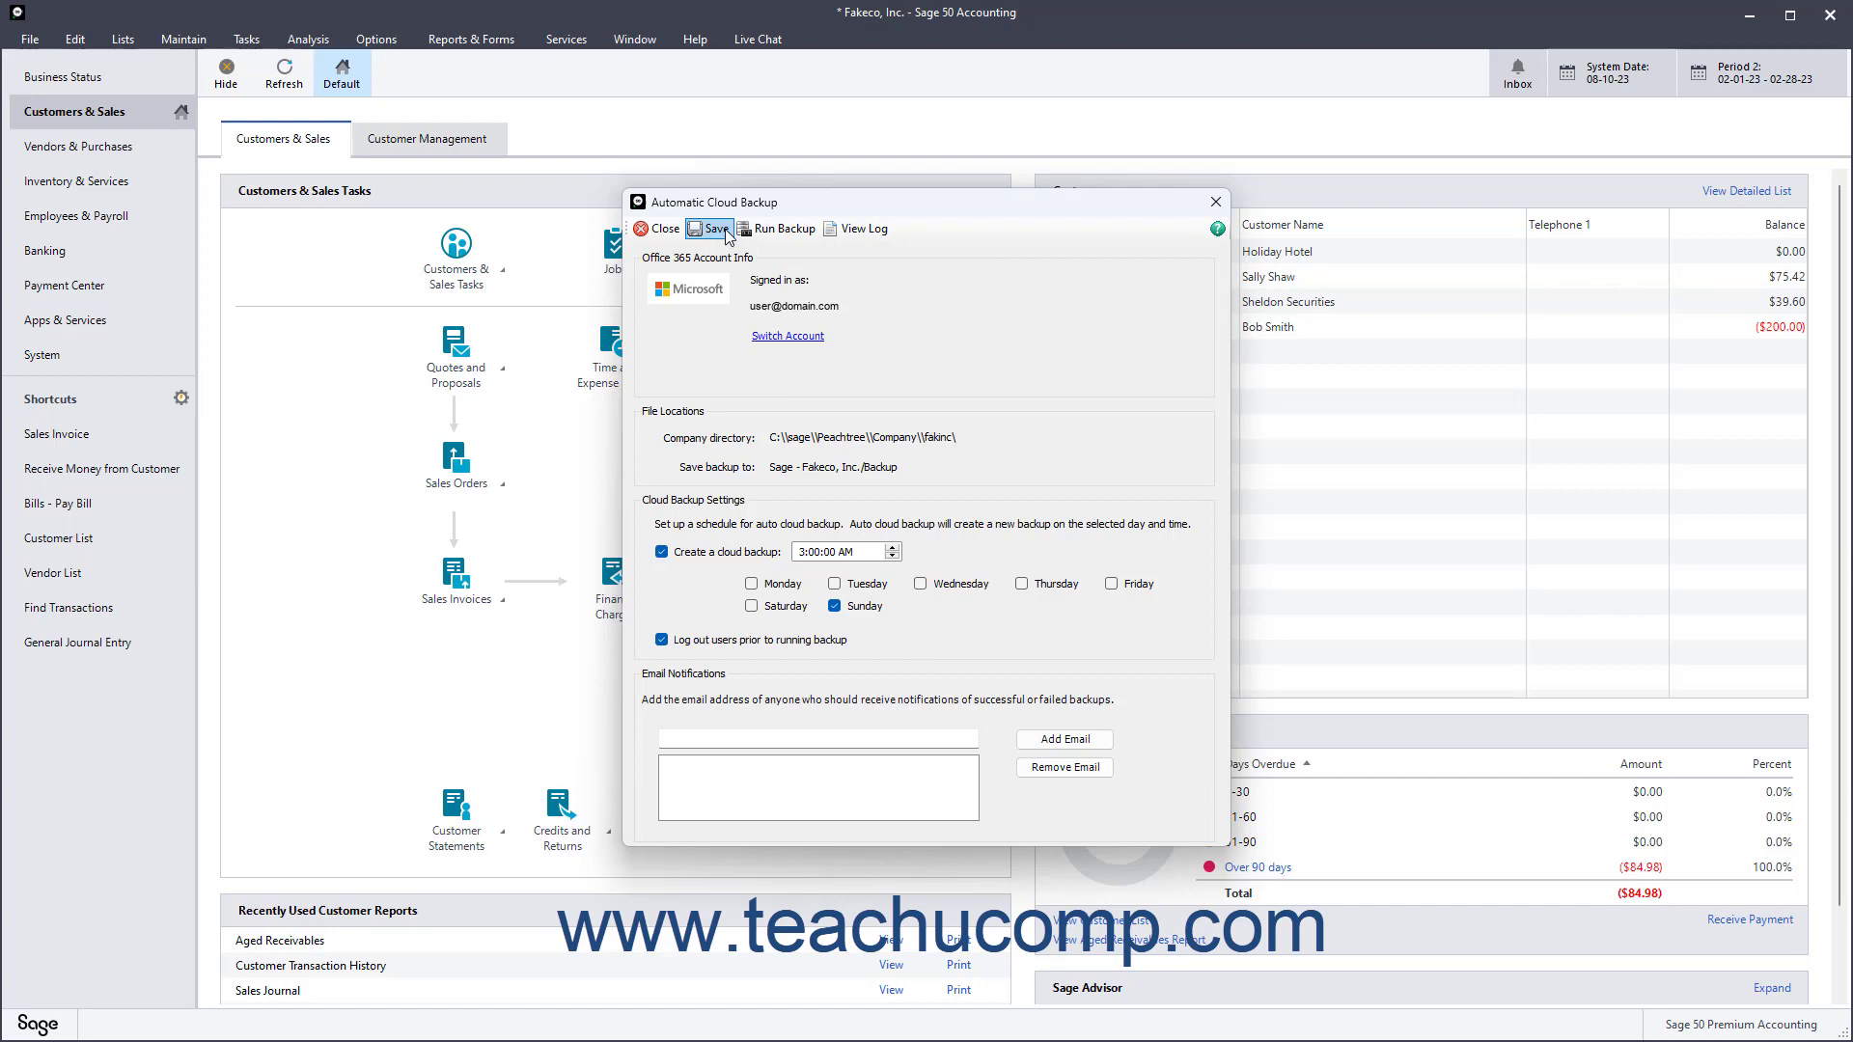
mouse_move(710, 227)
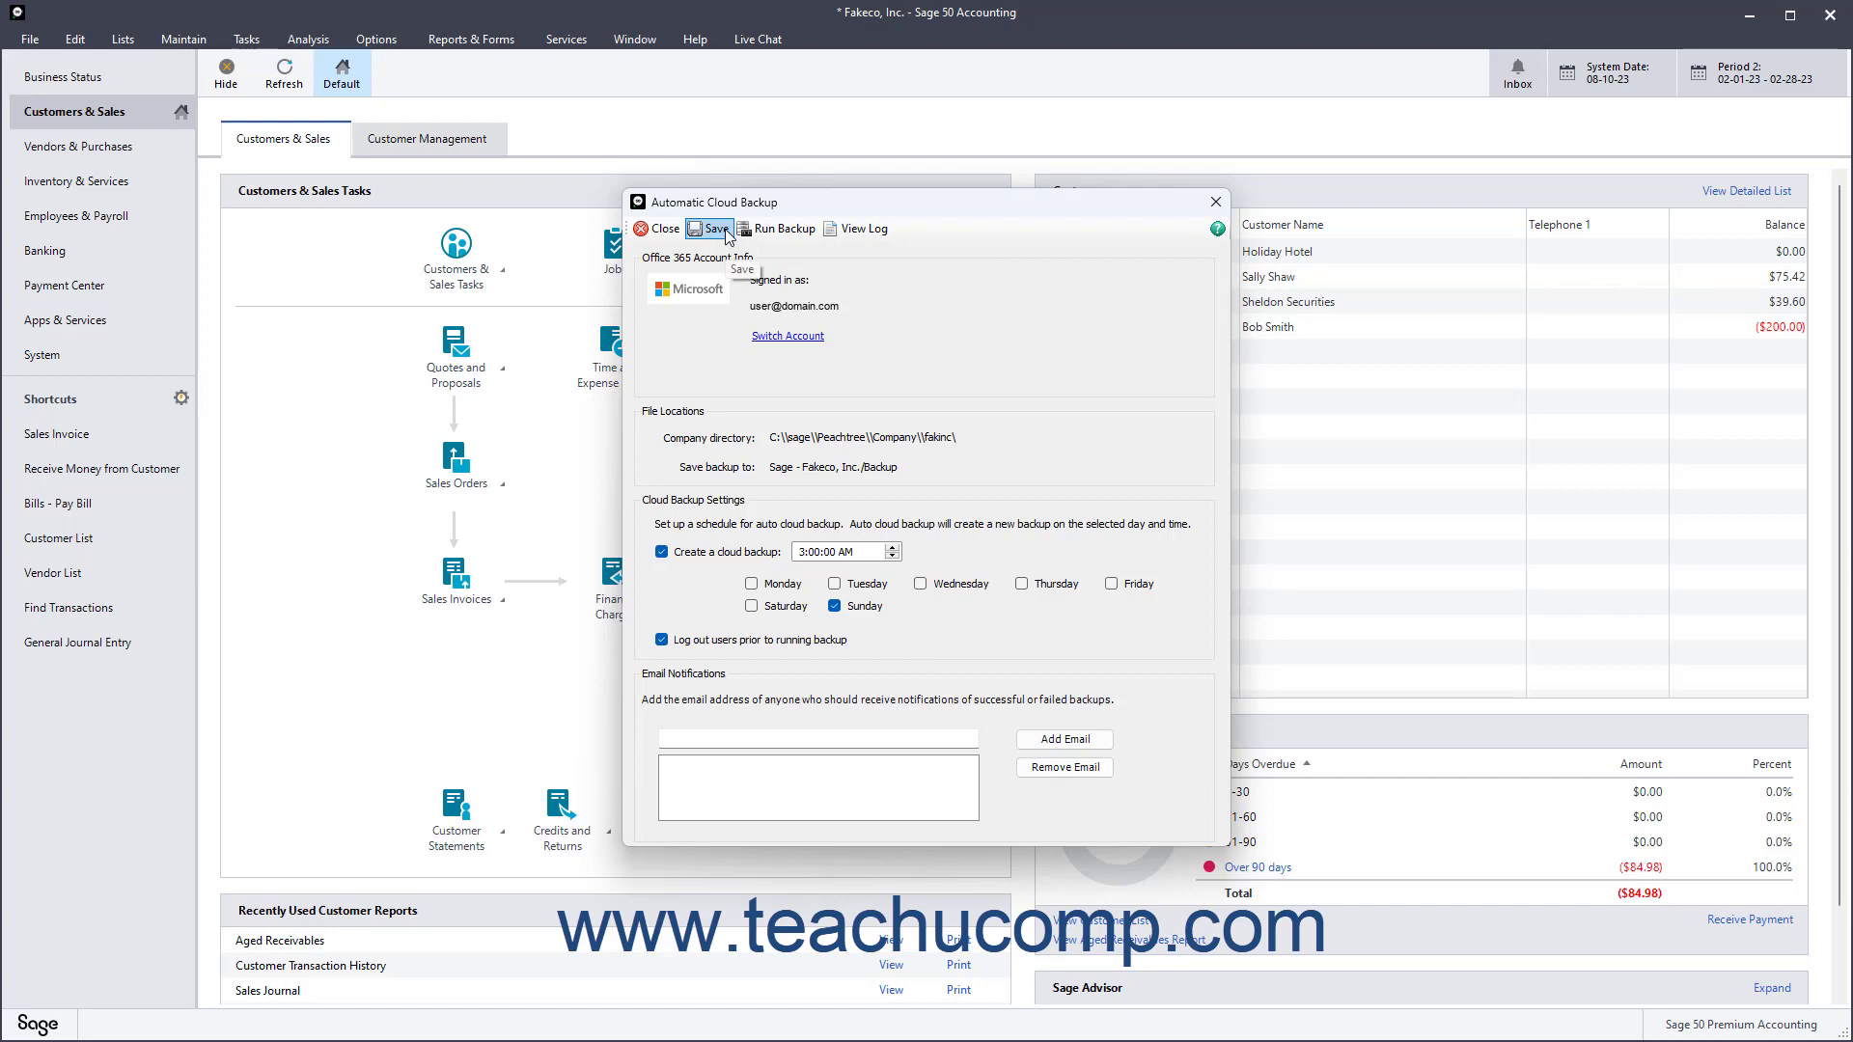
Step: Save the backup schedule, supplying and confirming the password in Provide User Credentials
click(710, 228)
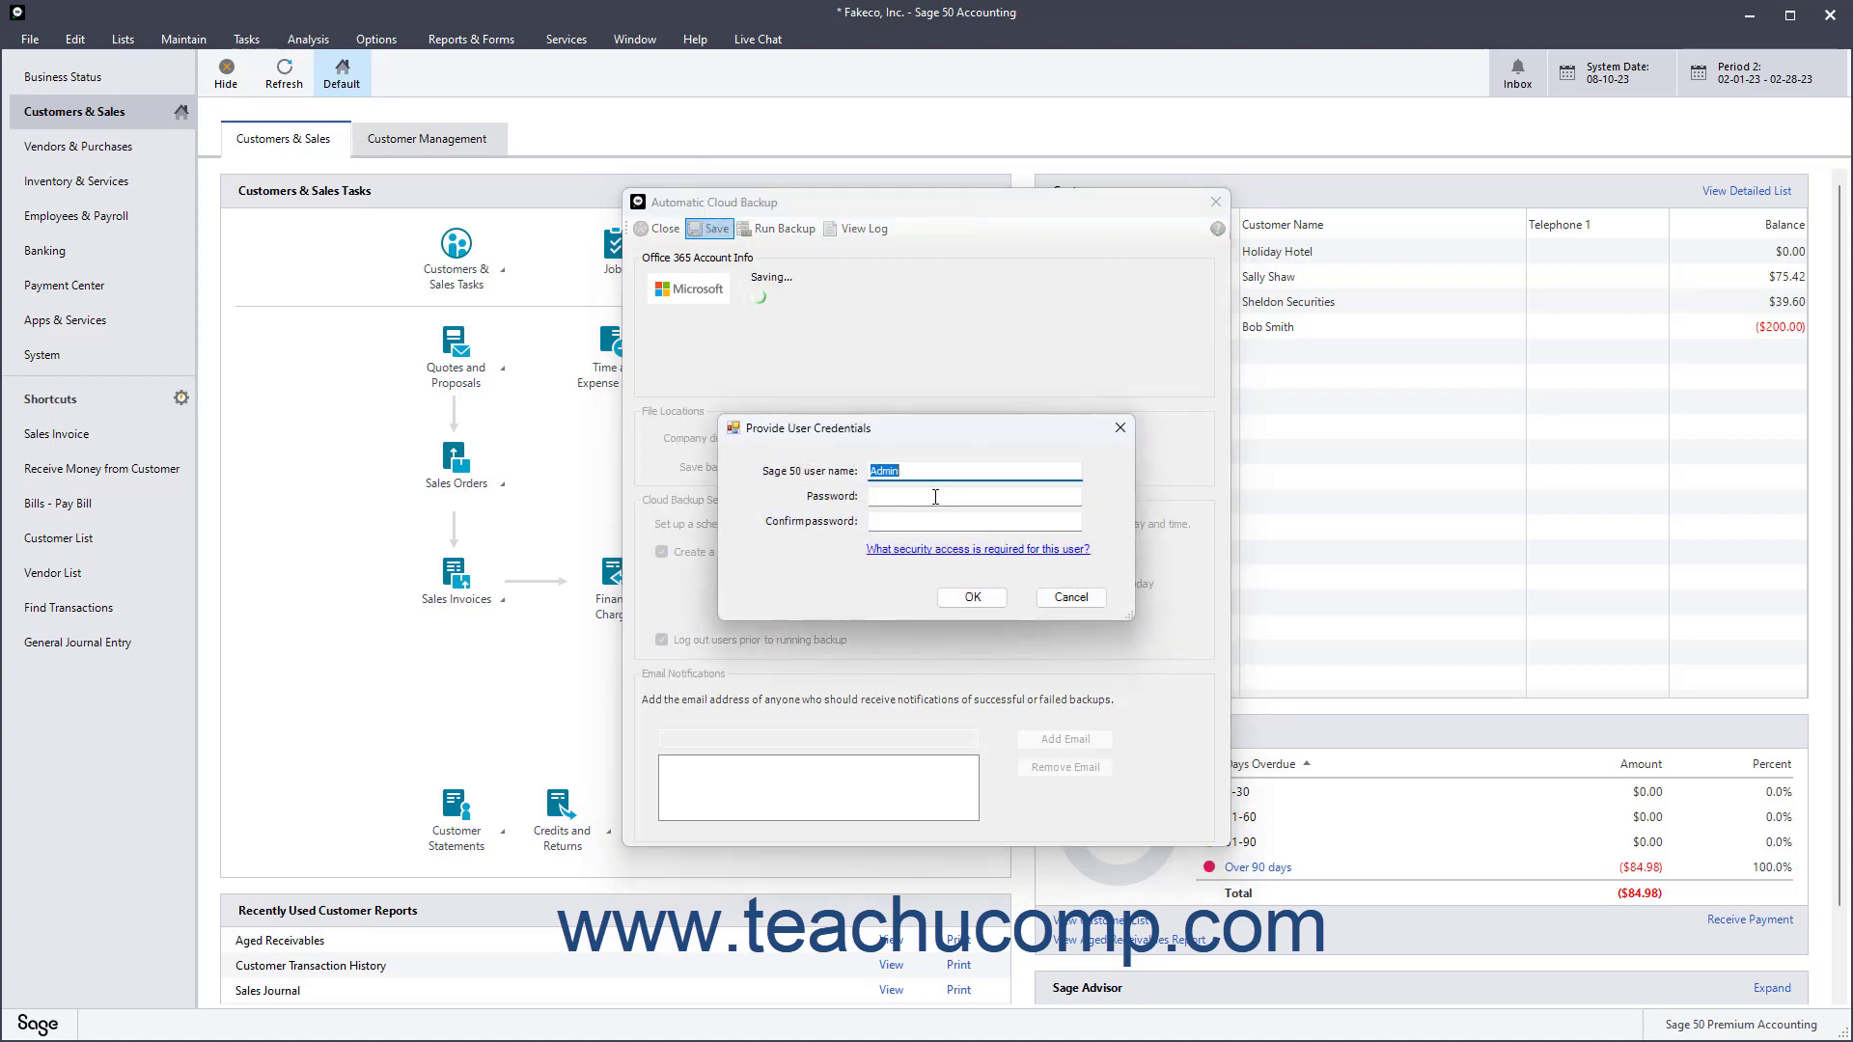
text(**)
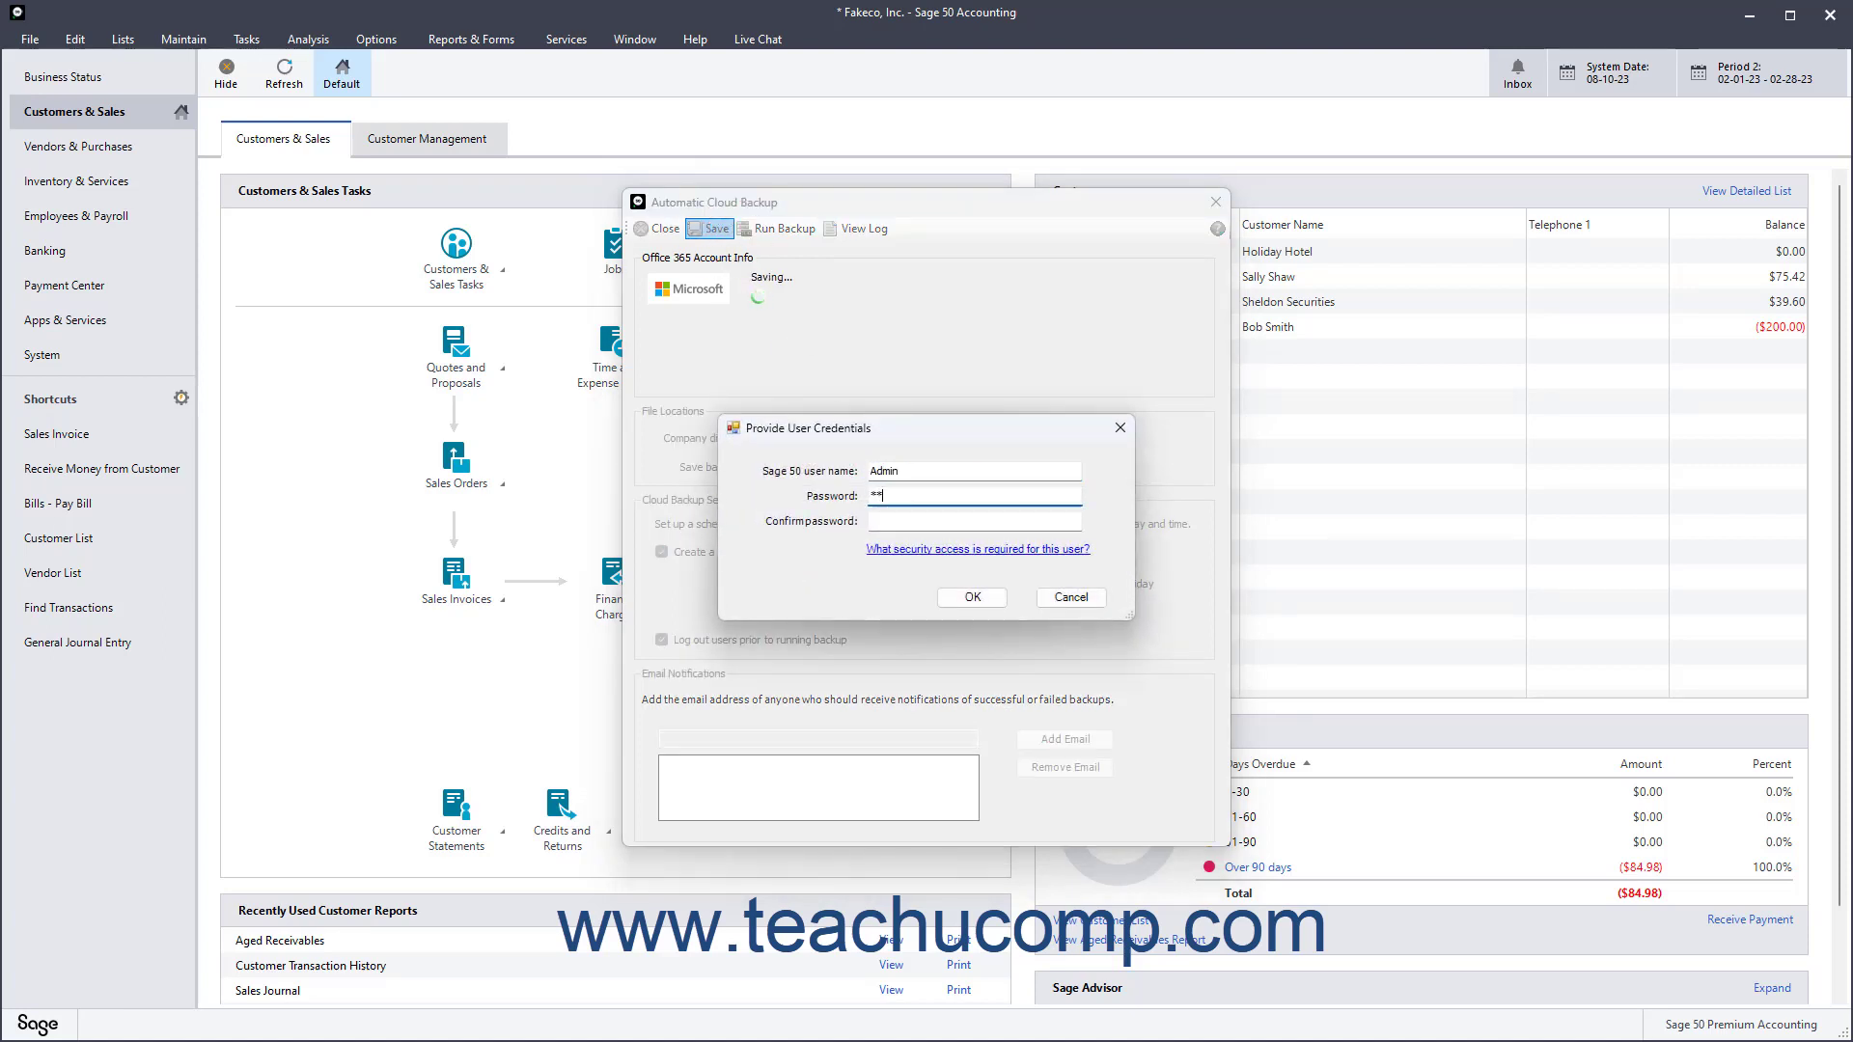
click(971, 596)
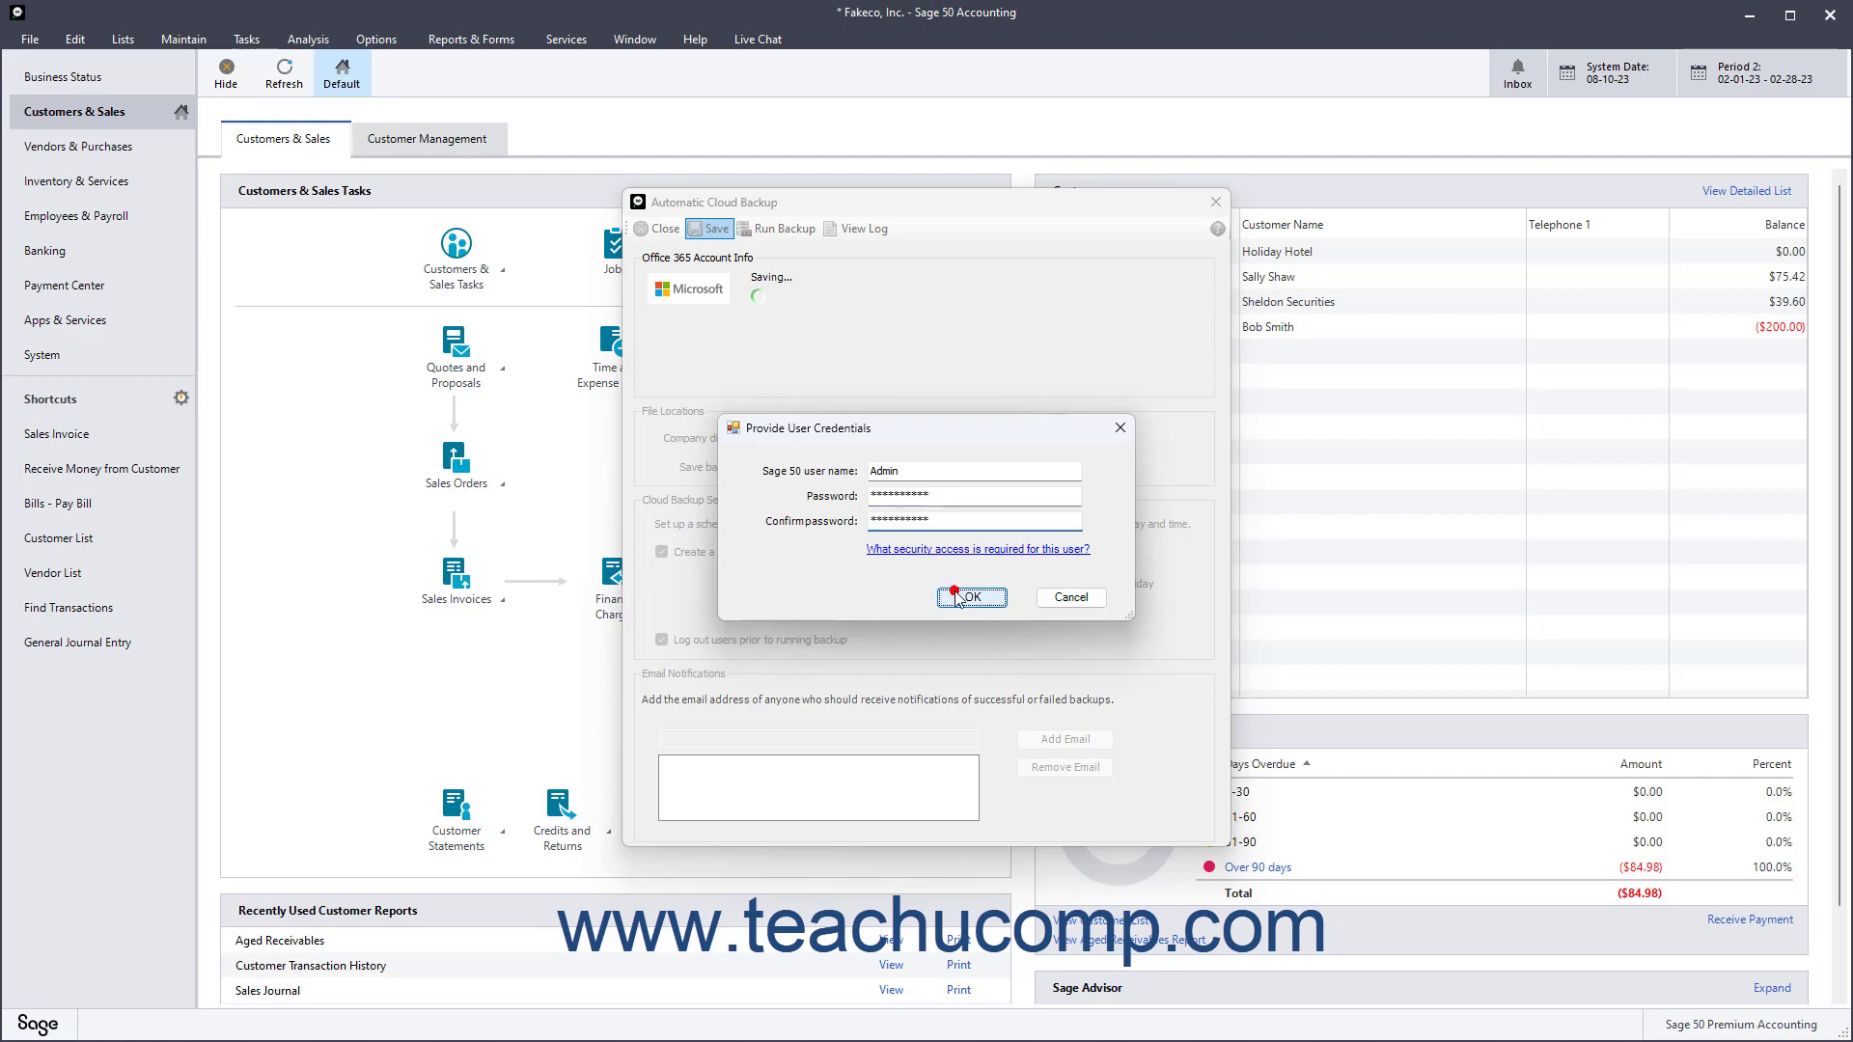
click(970, 597)
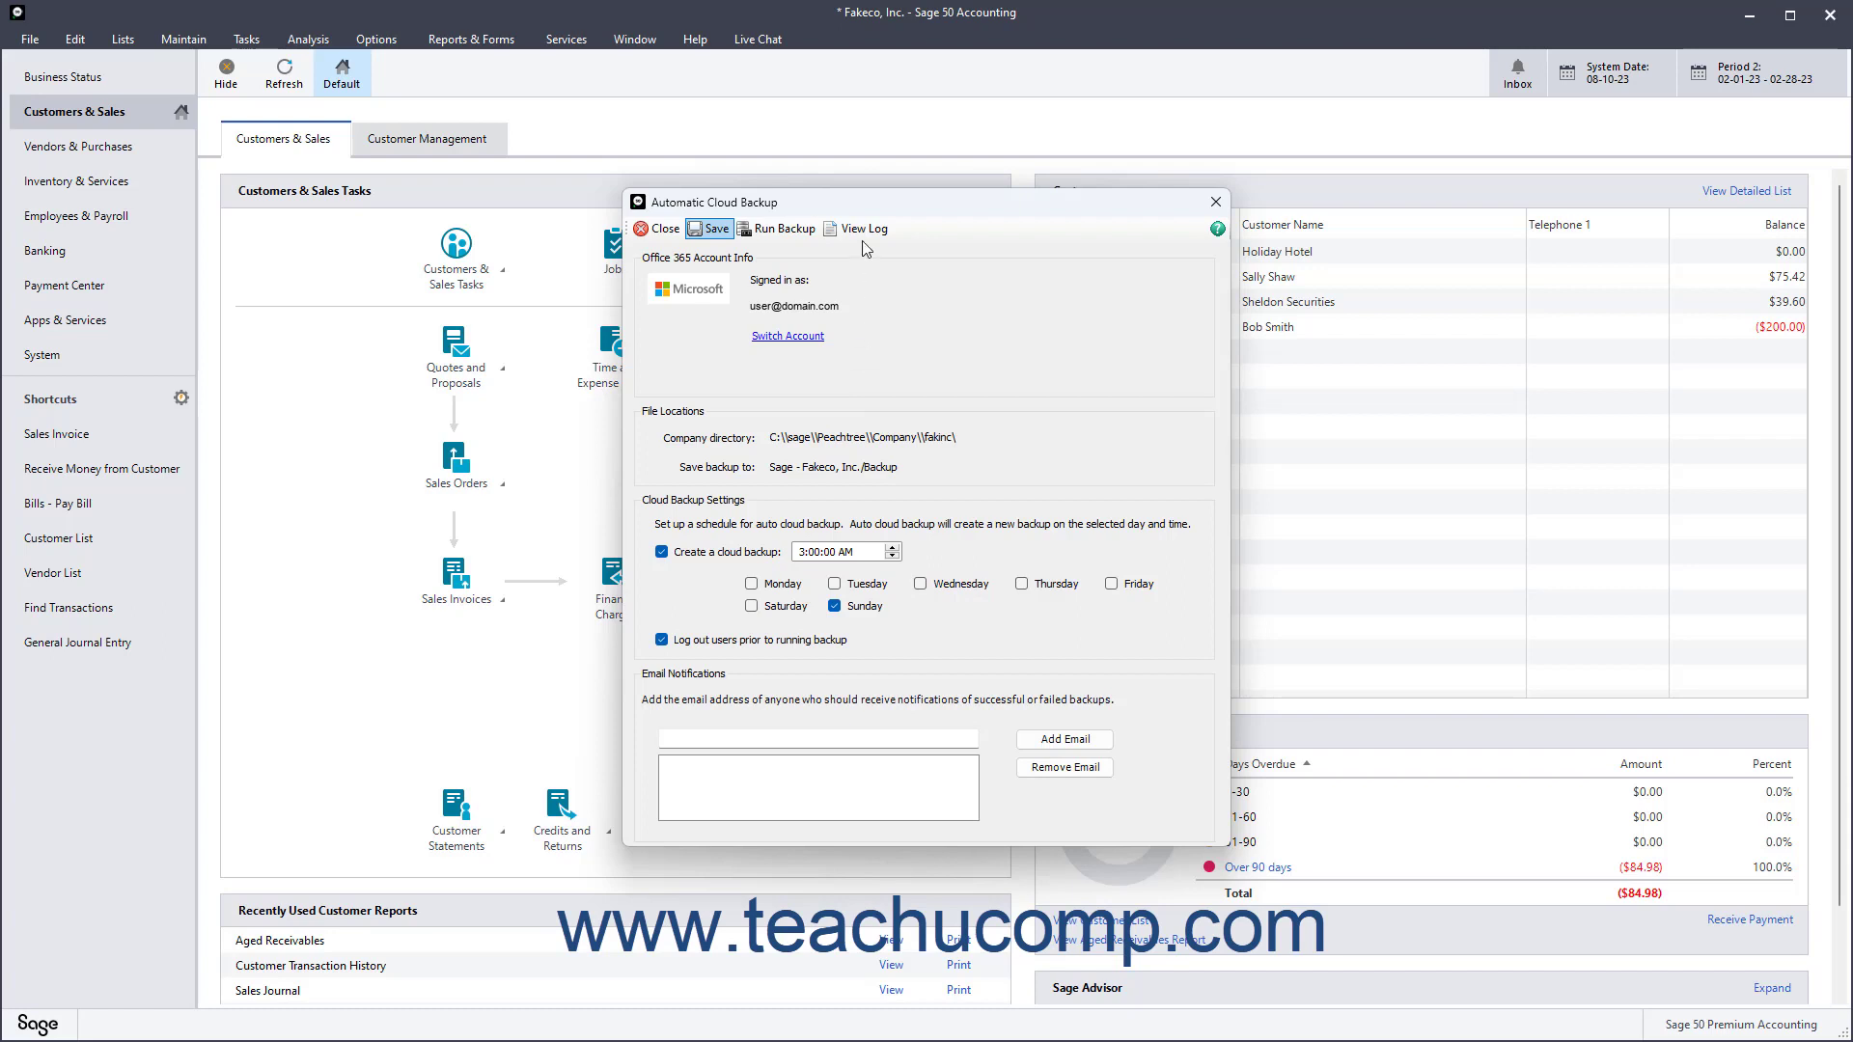
Step: Review the empty cloud backup log and dismiss it
click(863, 228)
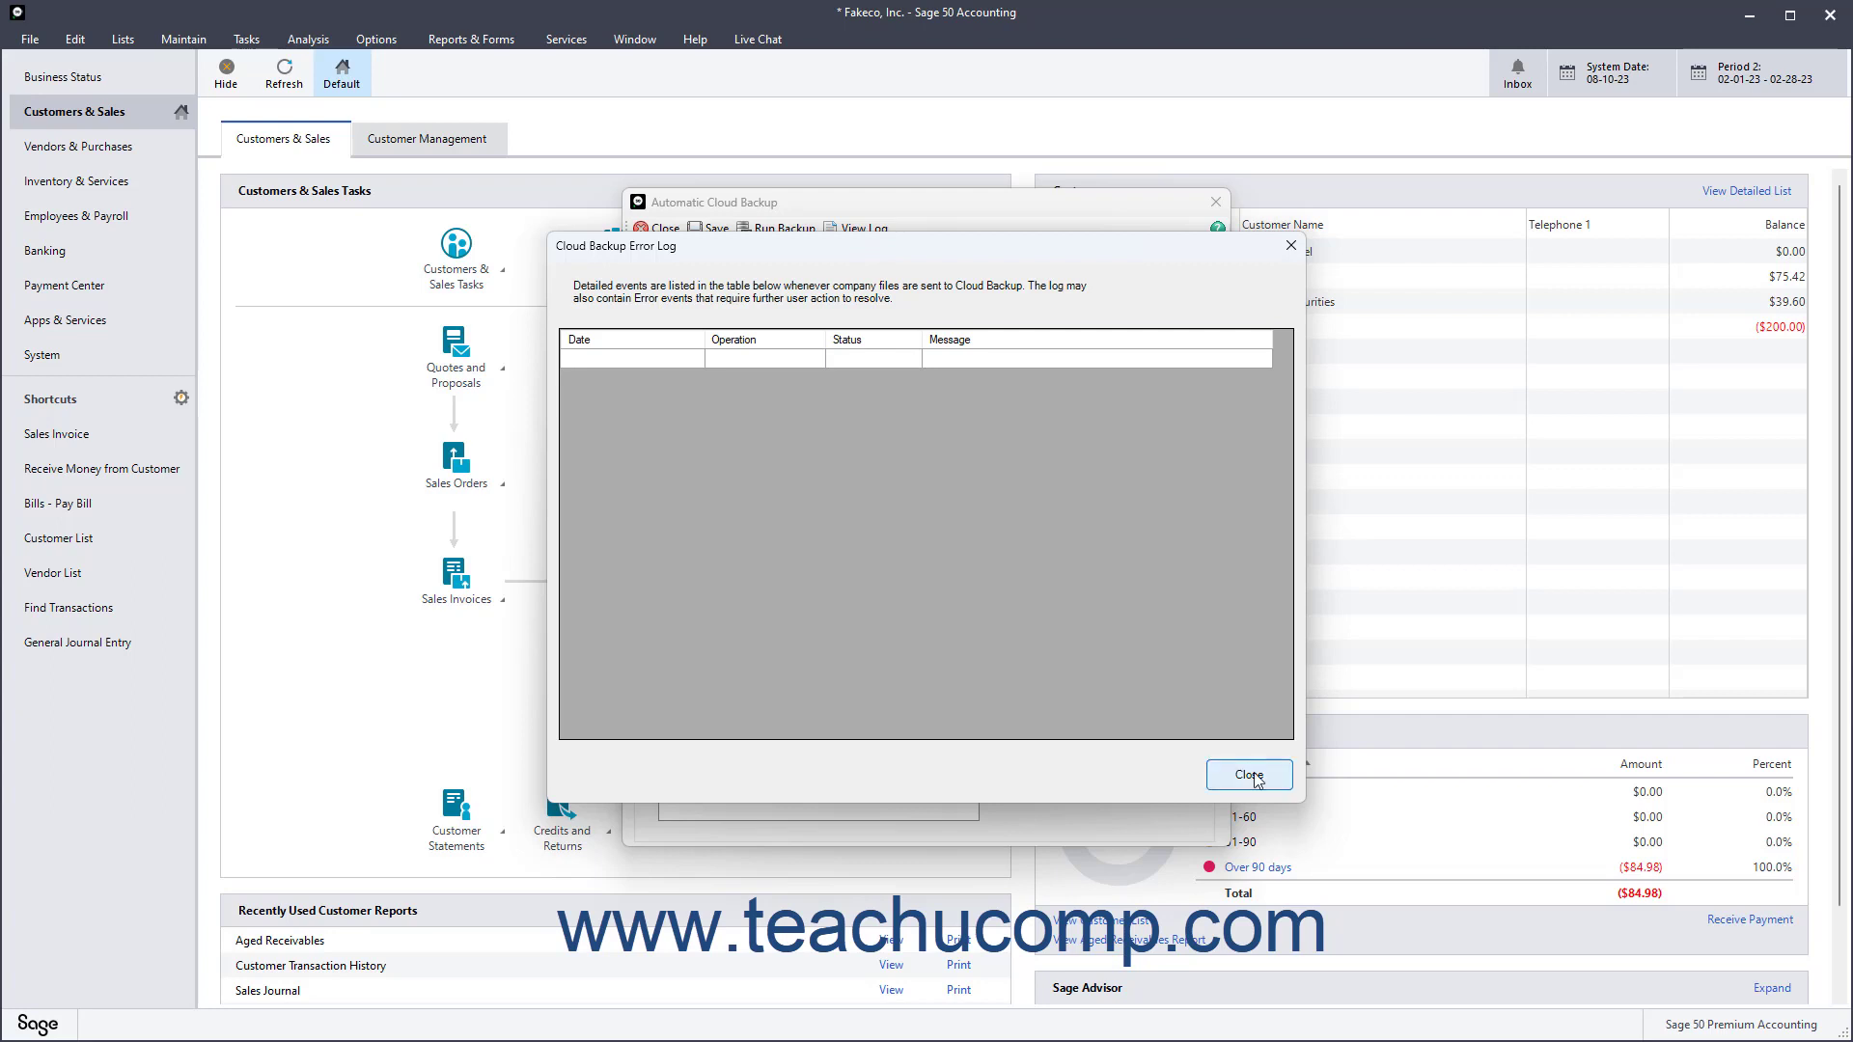
click(1249, 776)
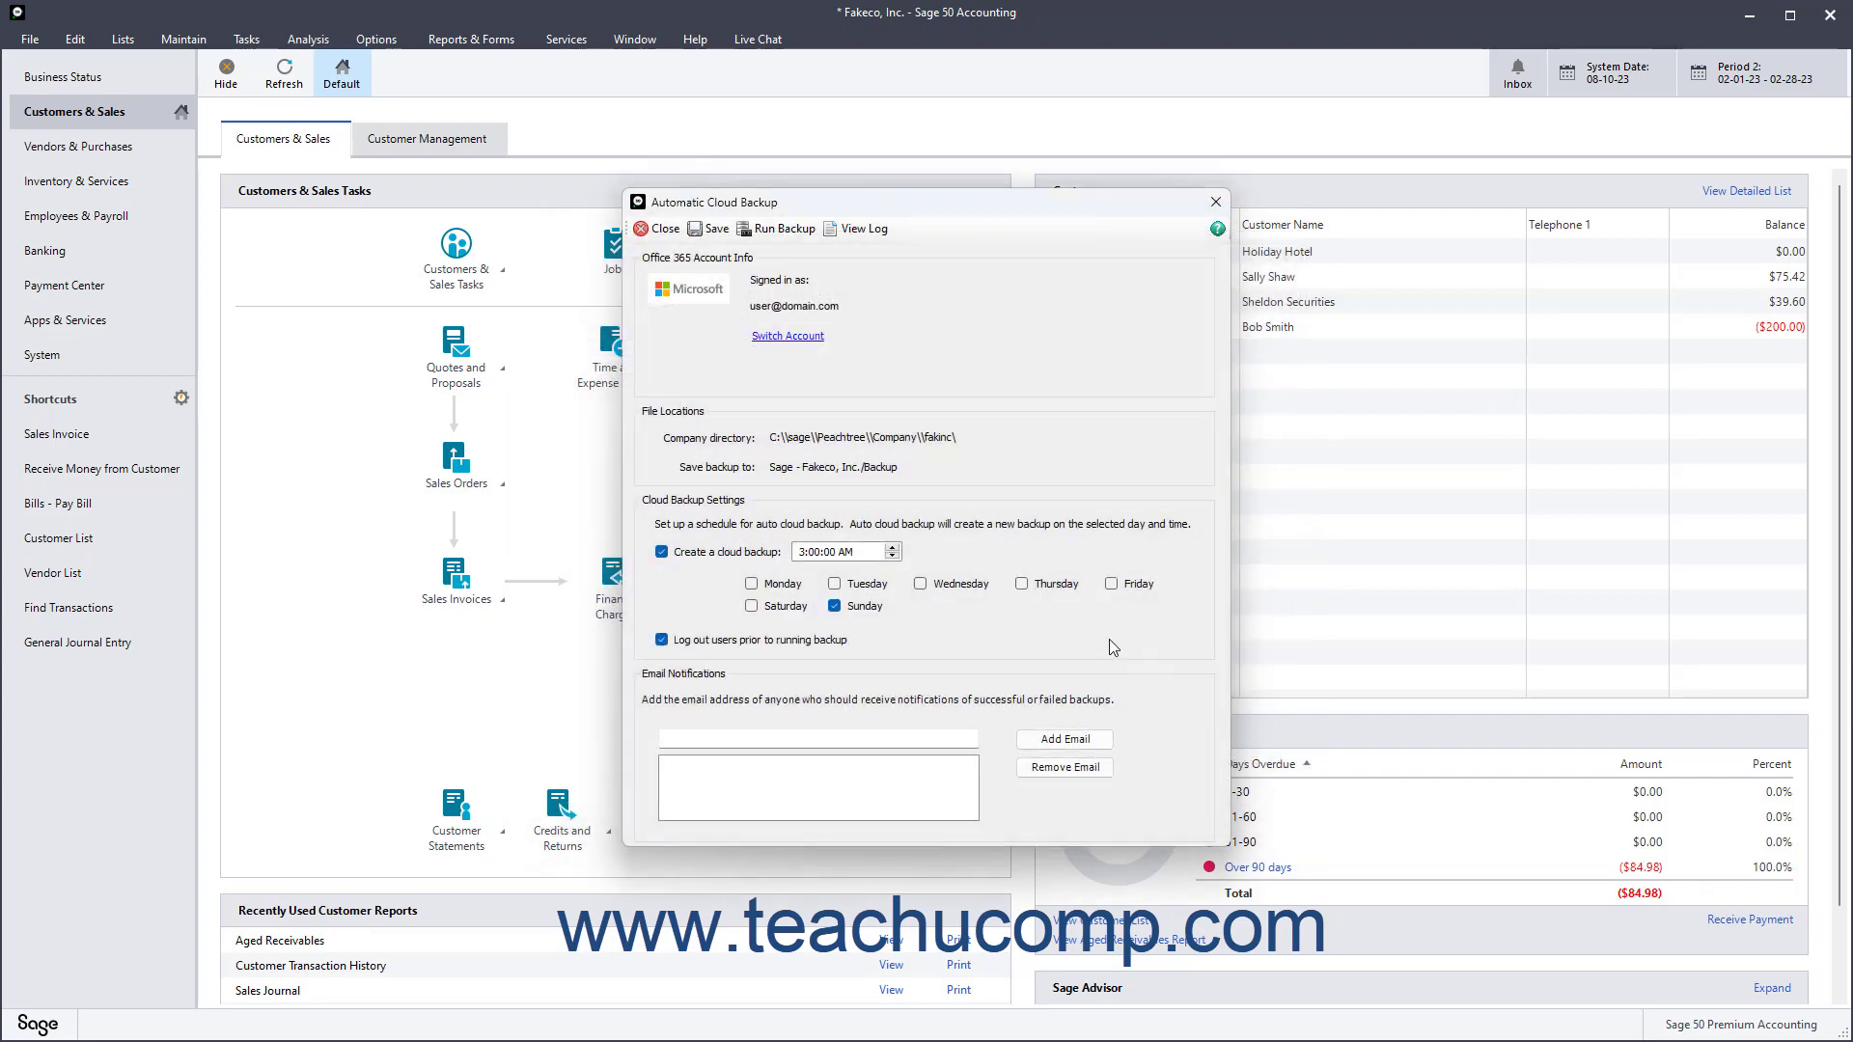
mouse_move(1093, 627)
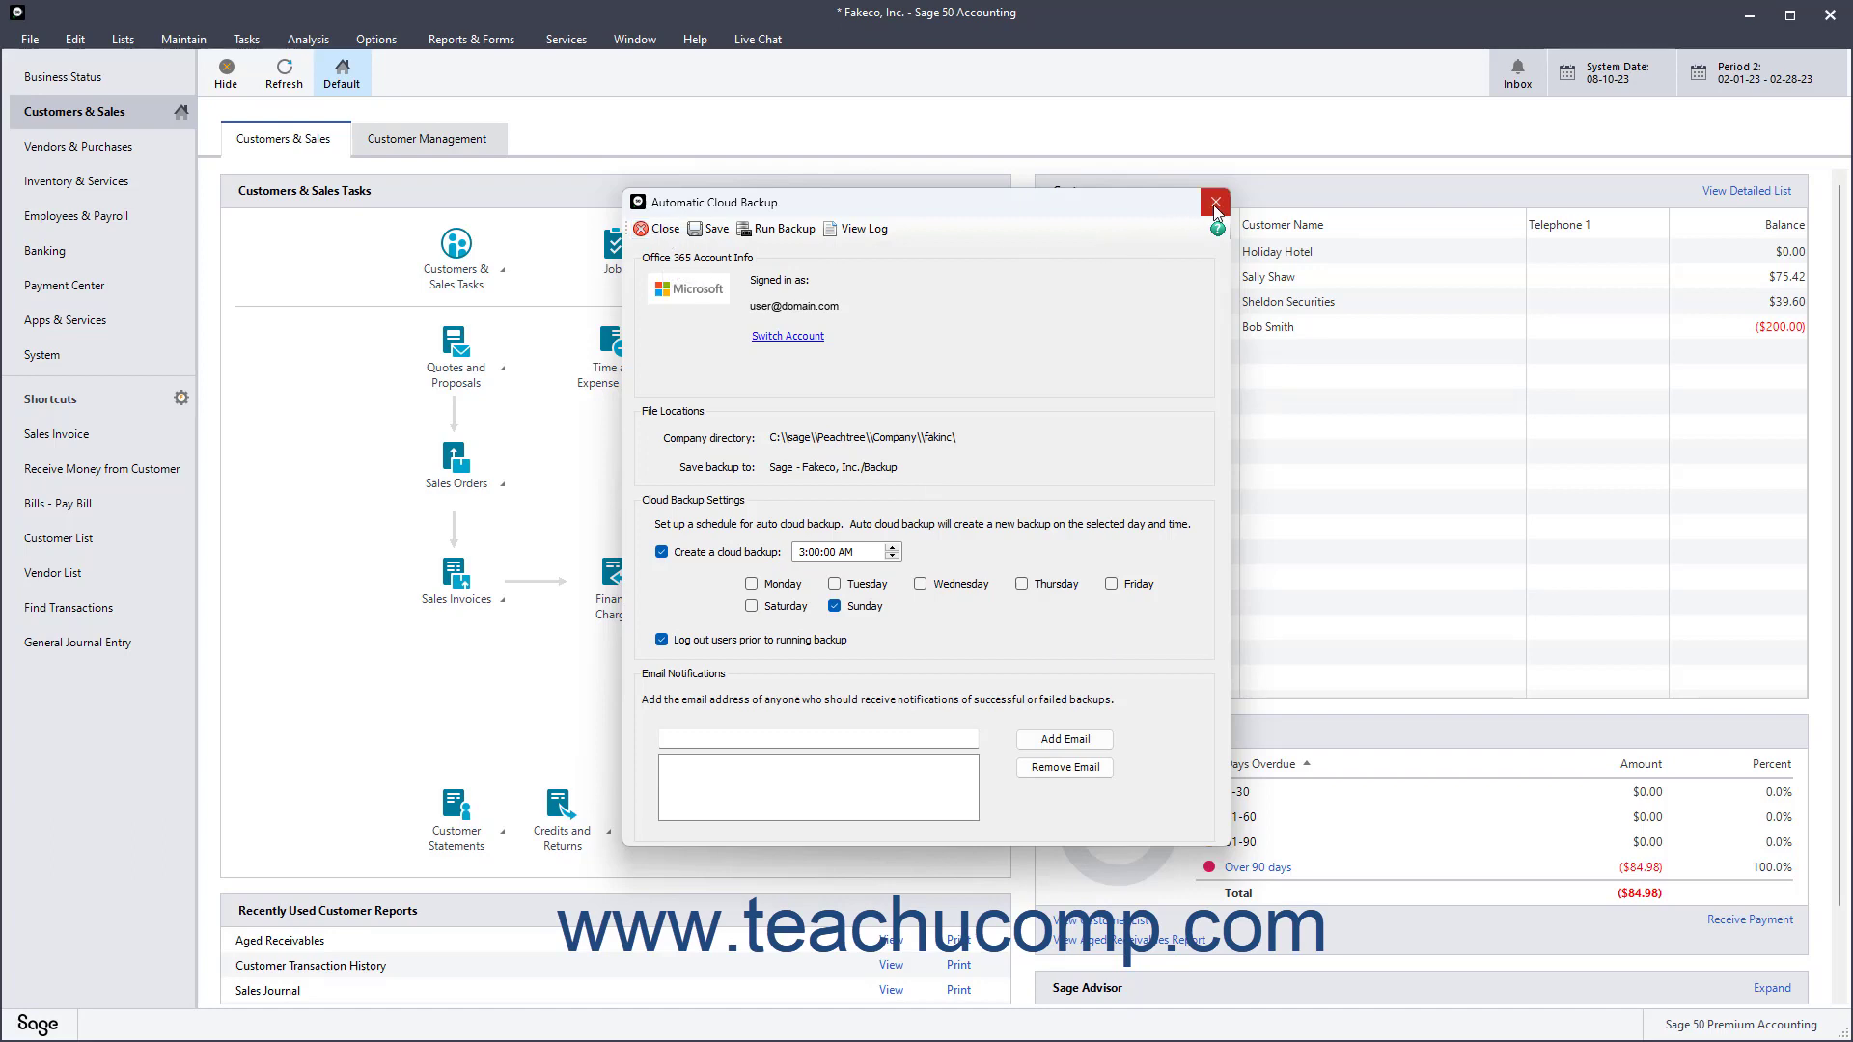
mouse_move(1214, 201)
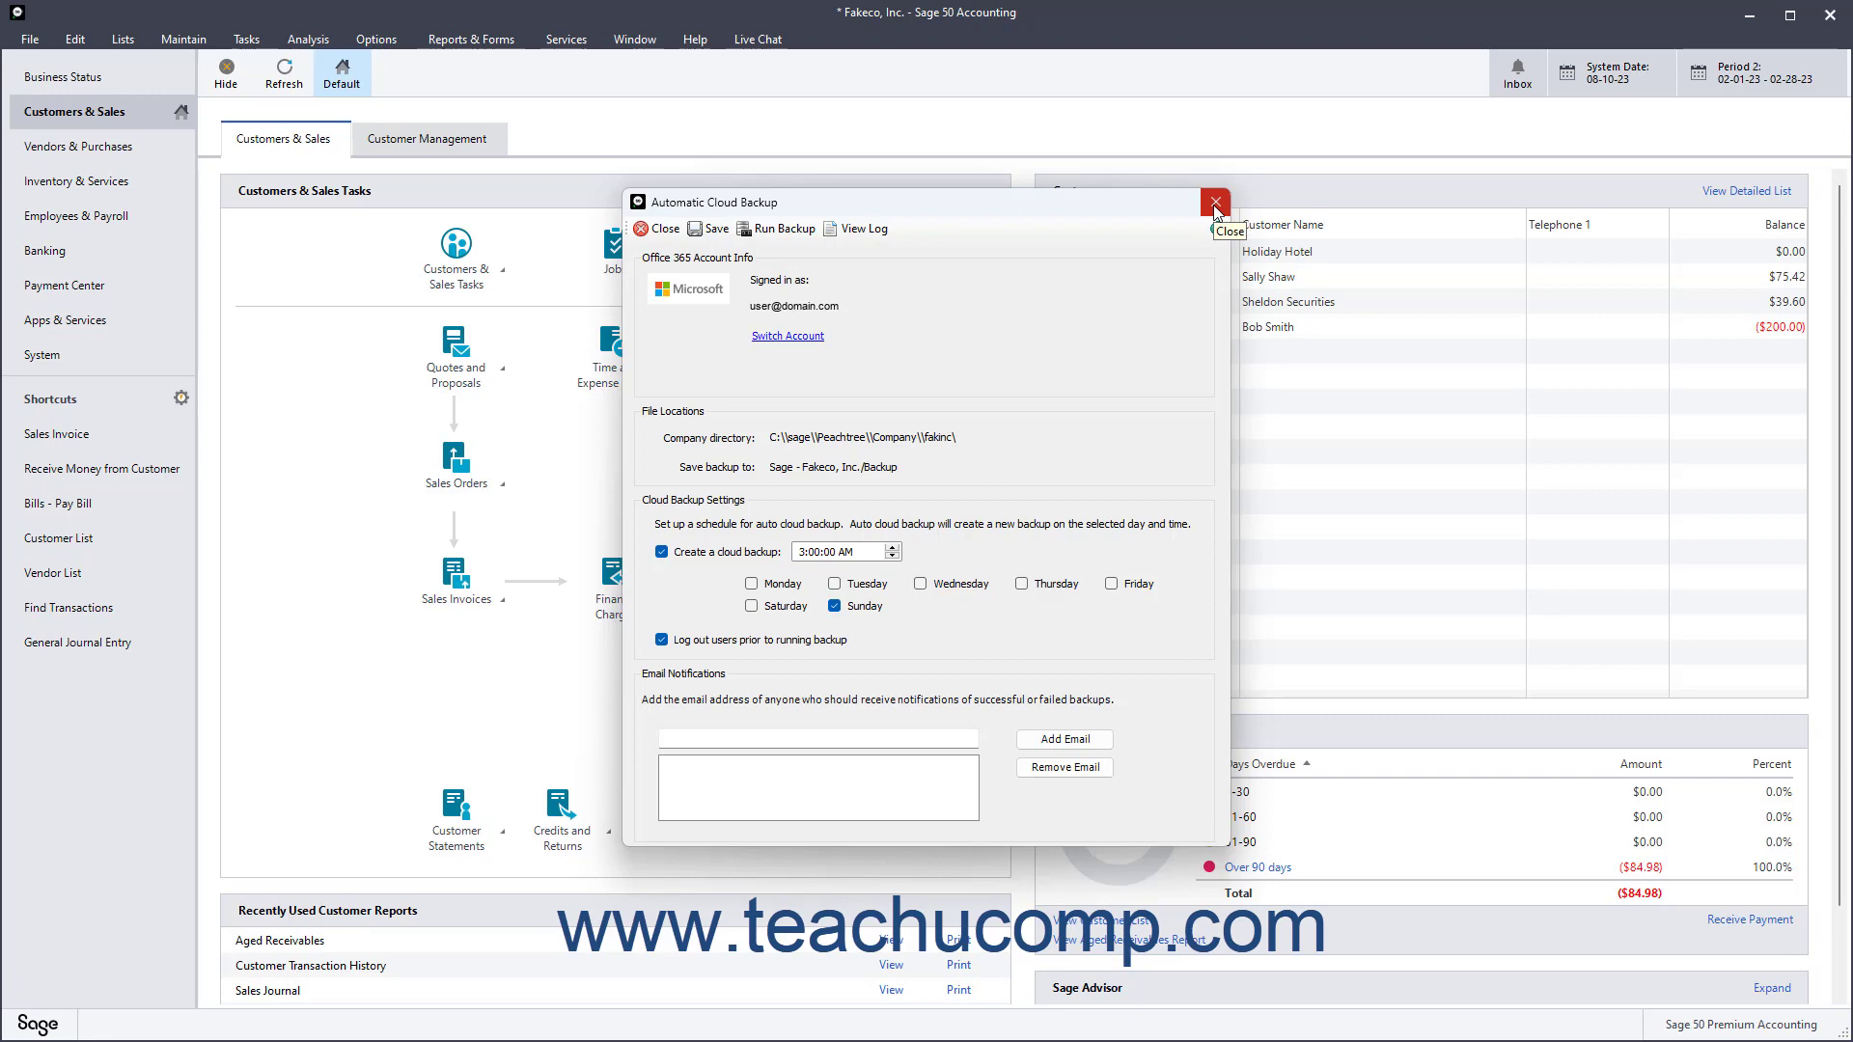
Step: Close the Automatic Cloud Backup window, returning to the Customers & Sales dashboard
click(1214, 202)
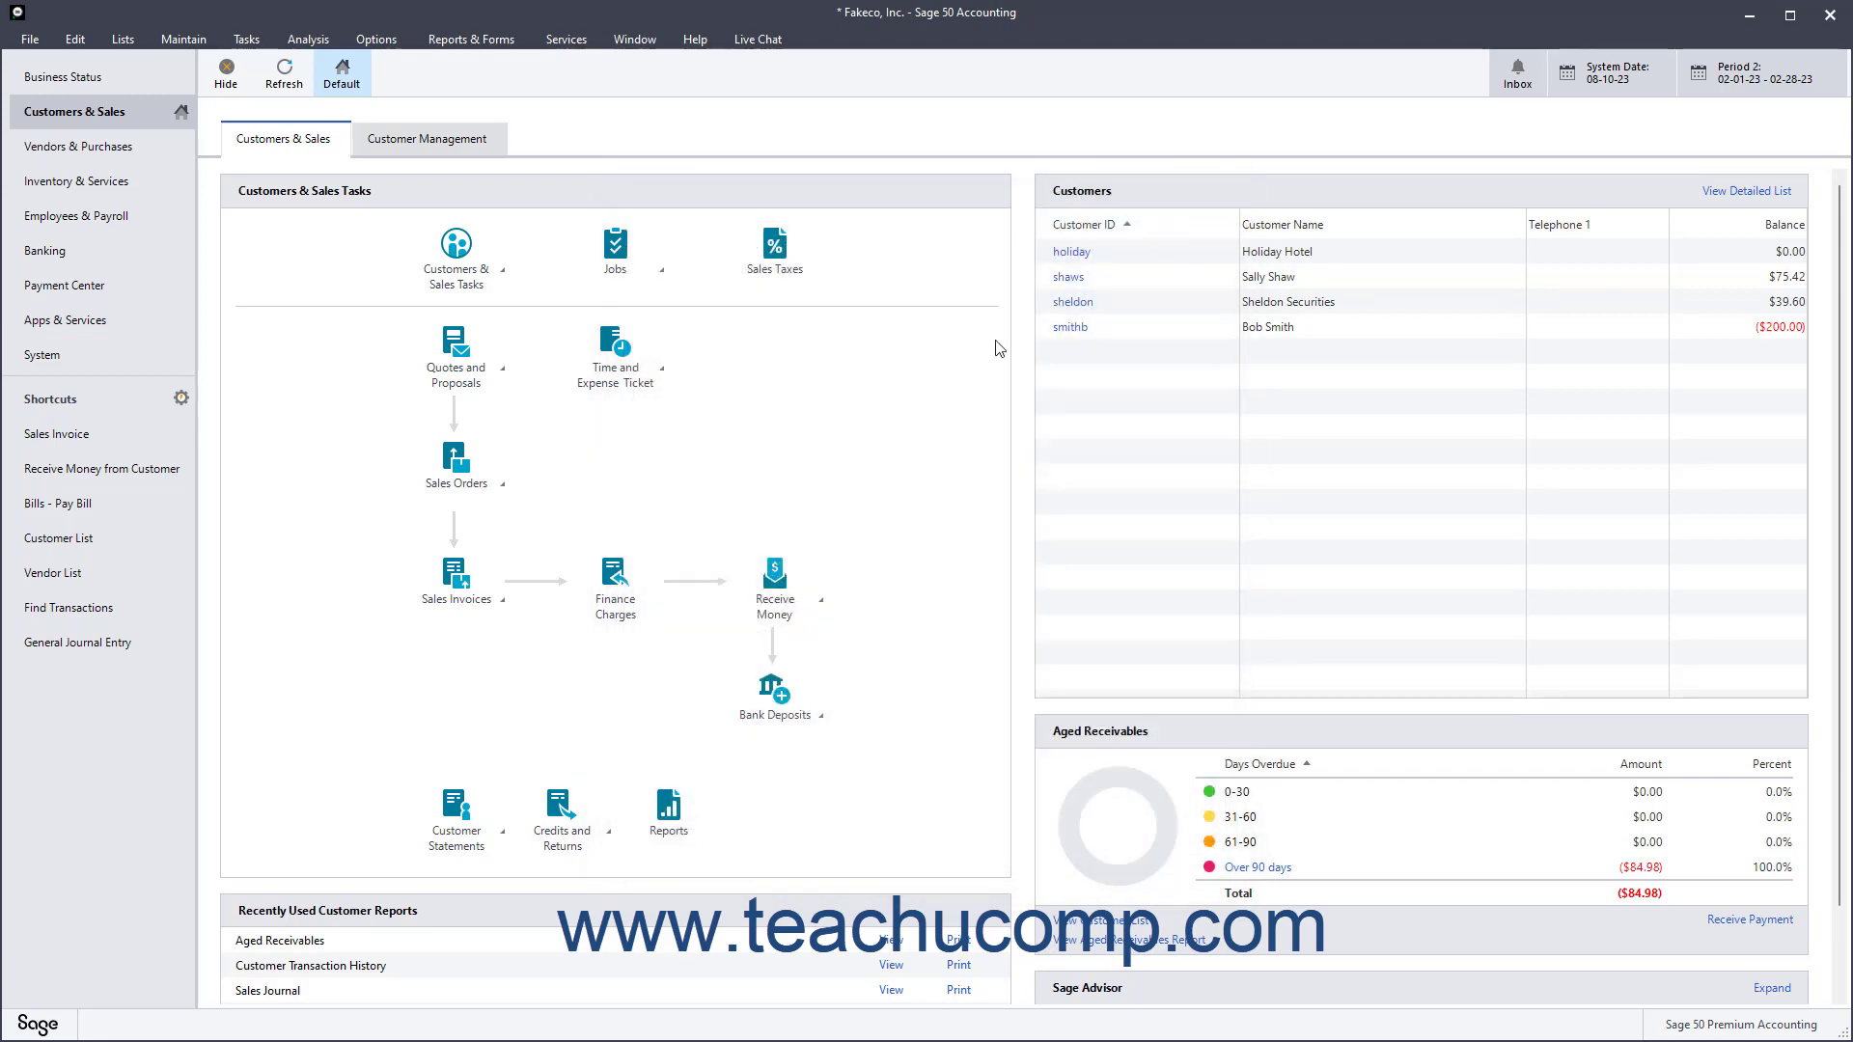